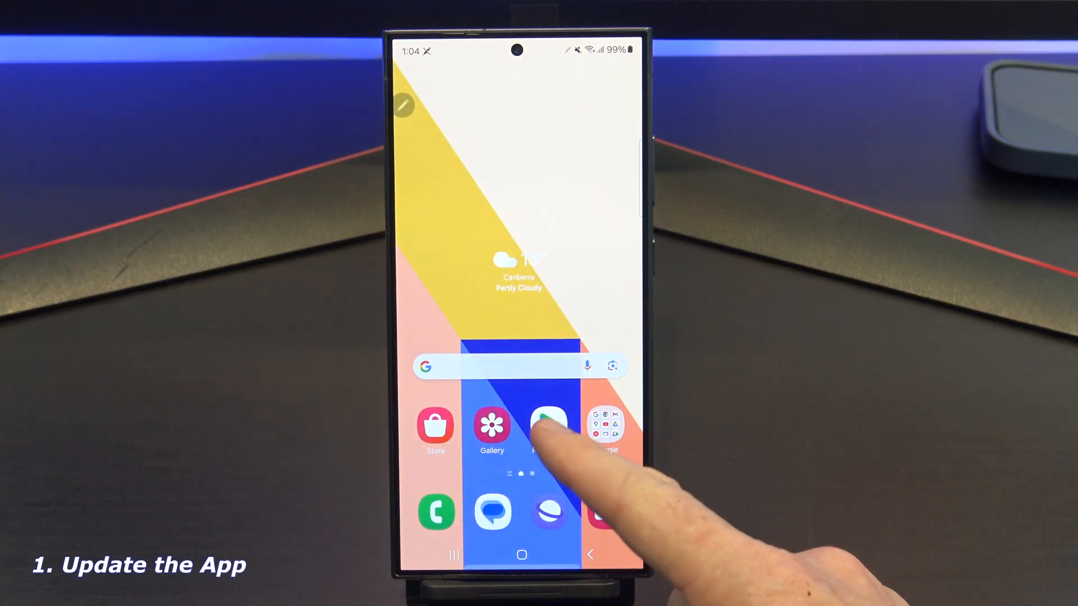
Step: Start Update all on the 13 pending app updates in Play Store's Manage apps and device
{"action": "left_click", "coordinate": [547, 426]}
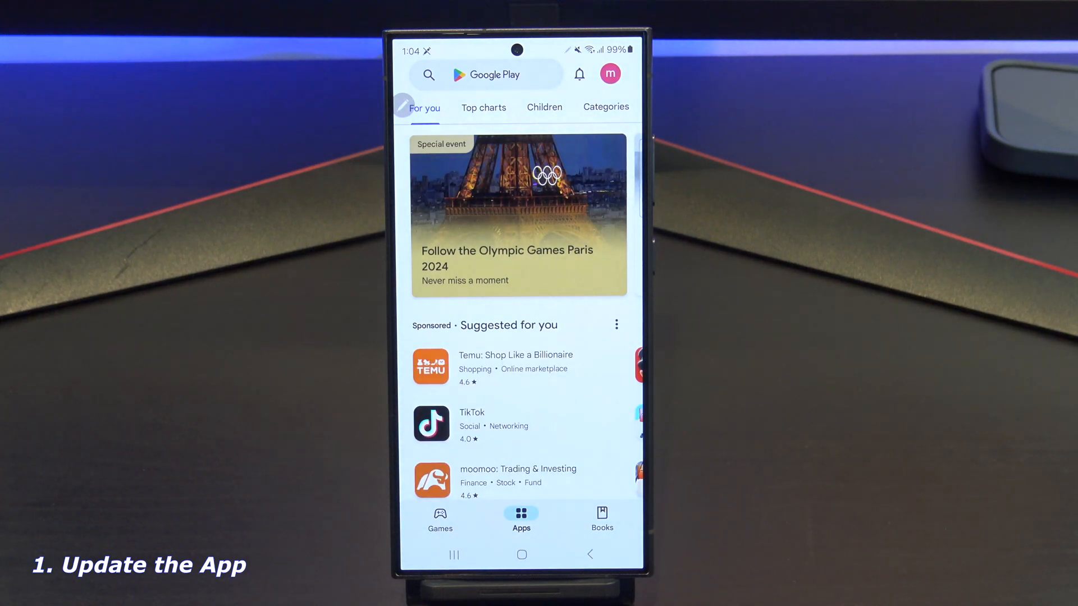
{"action": "left_click", "coordinate": [609, 74]}
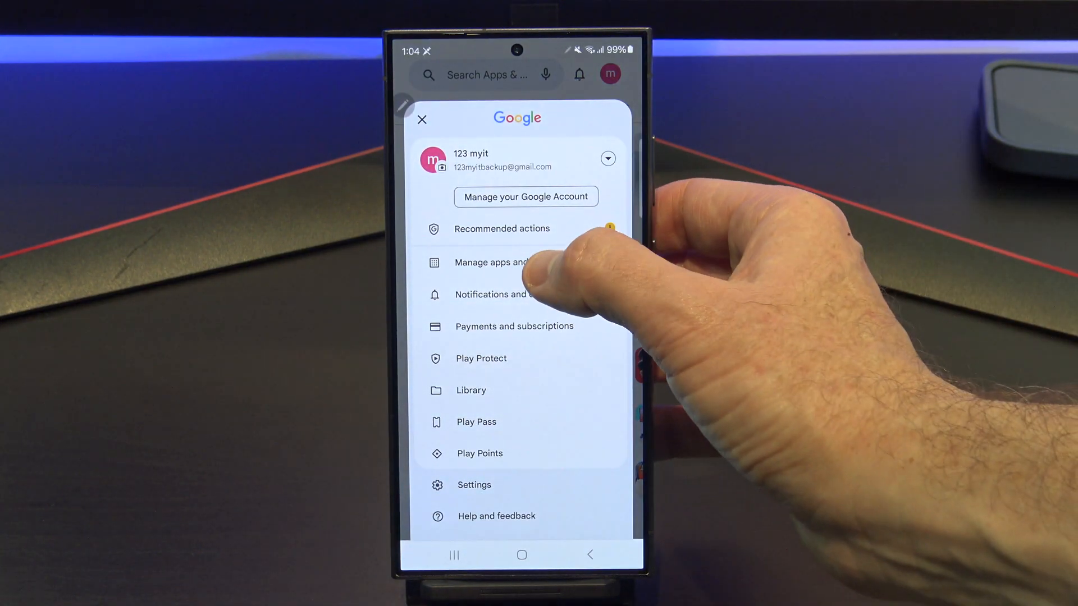
{"action": "left_click", "coordinate": [502, 262]}
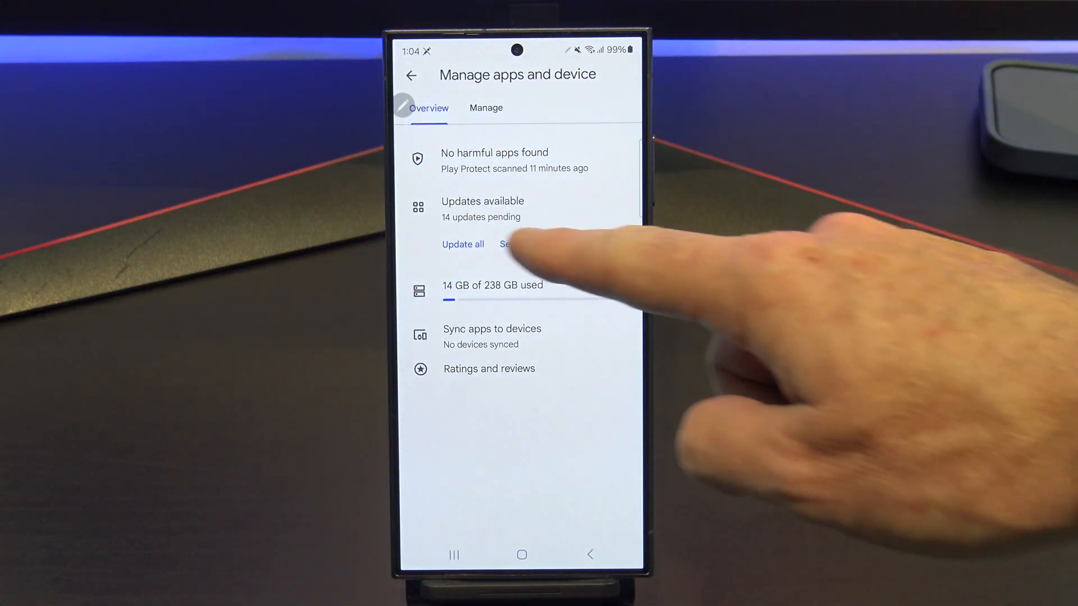
{"action": "left_click", "coordinate": [462, 245]}
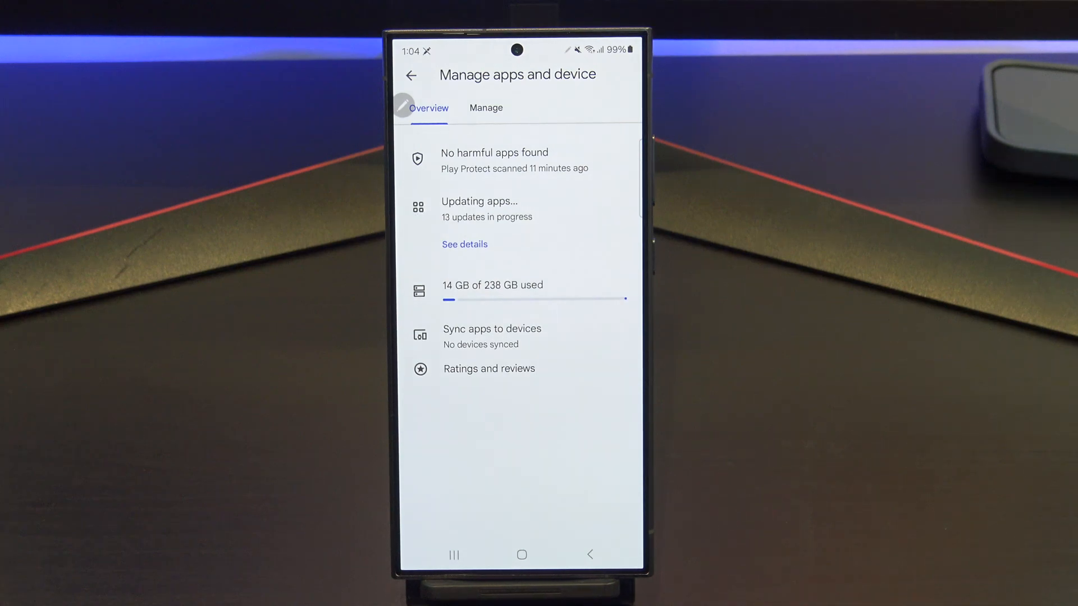
{"action": "left_click", "coordinate": [521, 555]}
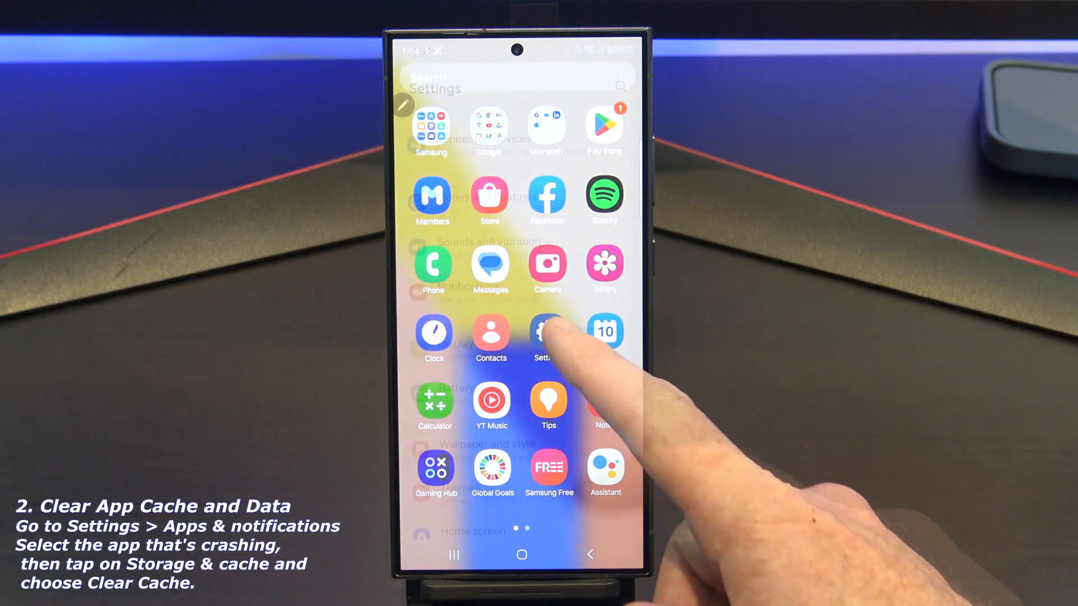
Step: Clear Chrome's cache to 0 B from Settings > Apps > Chrome > Storage
{"action": "left_click", "coordinate": [542, 332]}
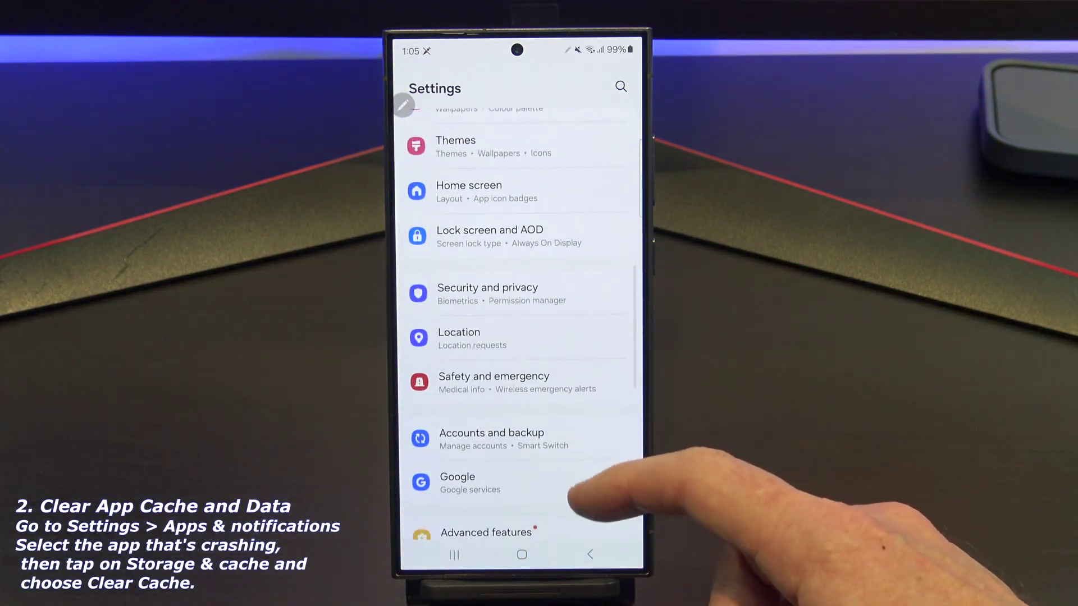
{"action": "scroll", "scroll_direction": "up", "scroll_amount": 3}
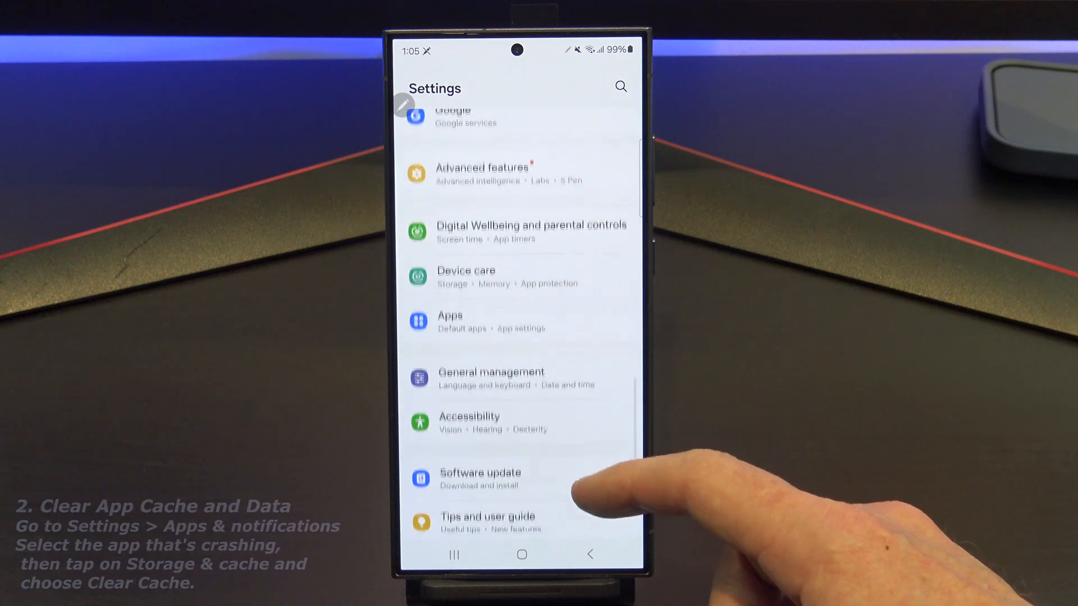
{"action": "left_click", "coordinate": [450, 321]}
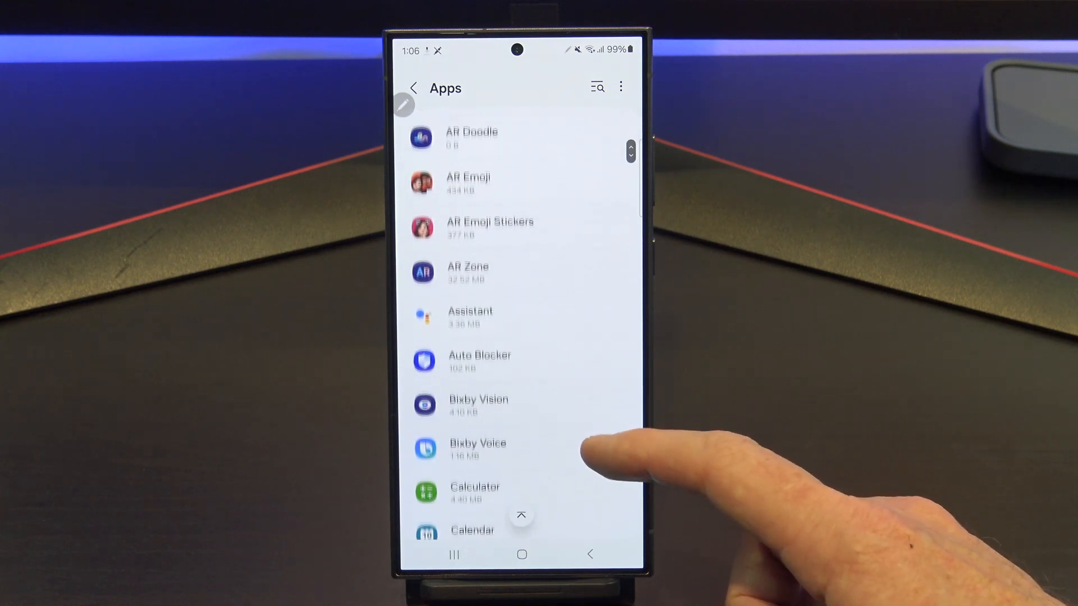
{"action": "scroll", "scroll_direction": "up", "scroll_amount": 3}
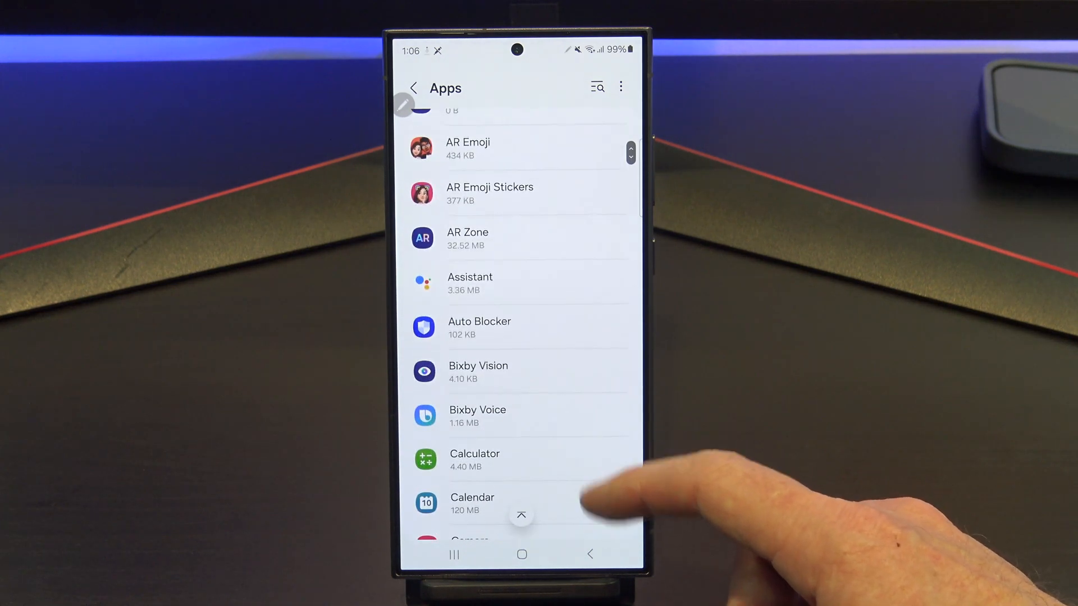
{"action": "scroll", "scroll_direction": "up", "scroll_amount": 3}
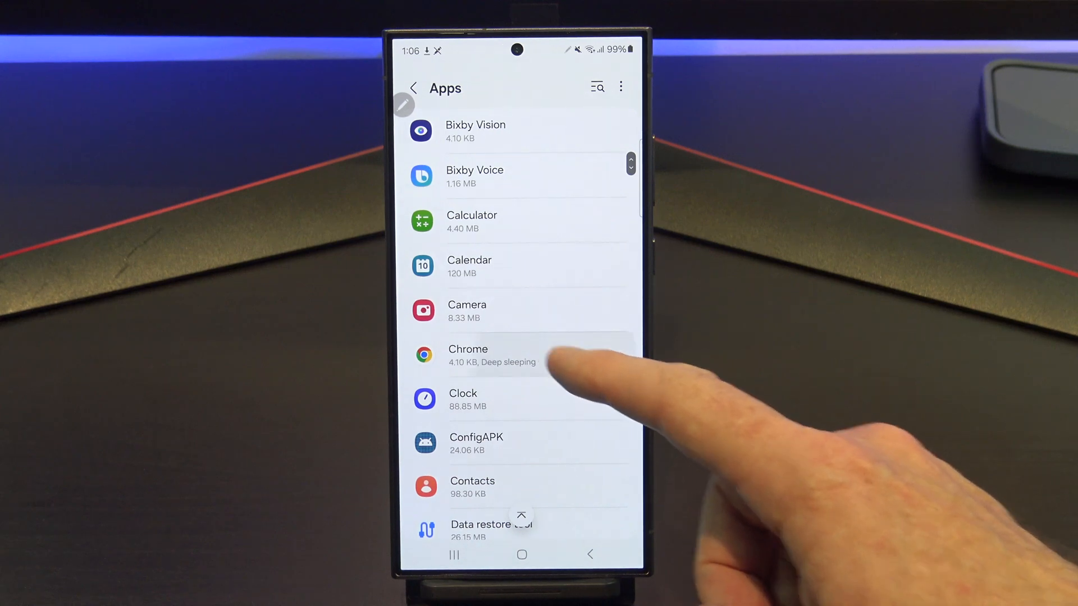
{"action": "left_click", "coordinate": [481, 355]}
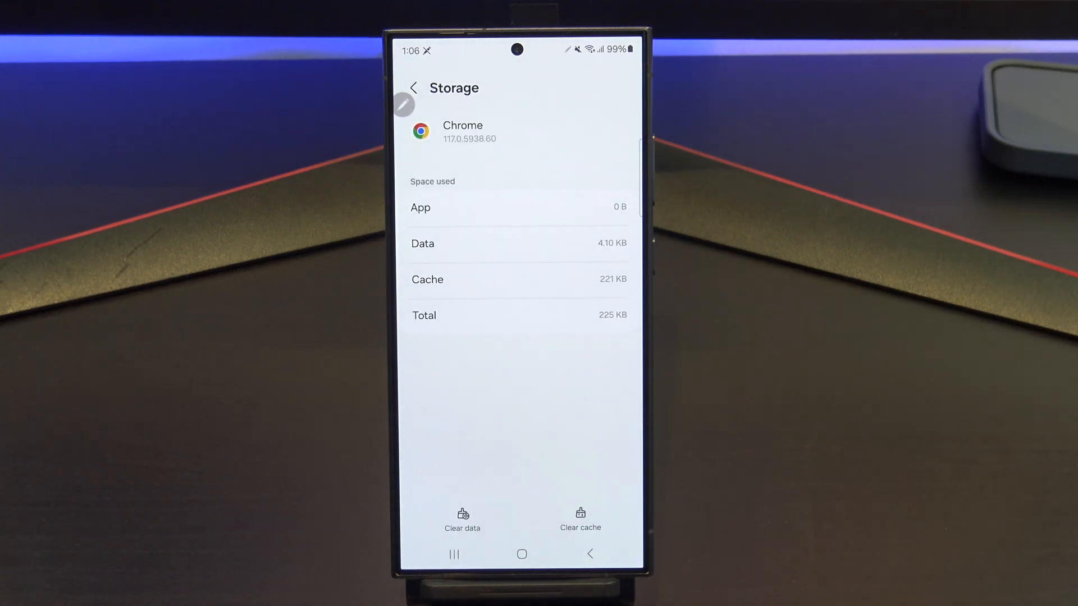
{"action": "left_click", "coordinate": [580, 521]}
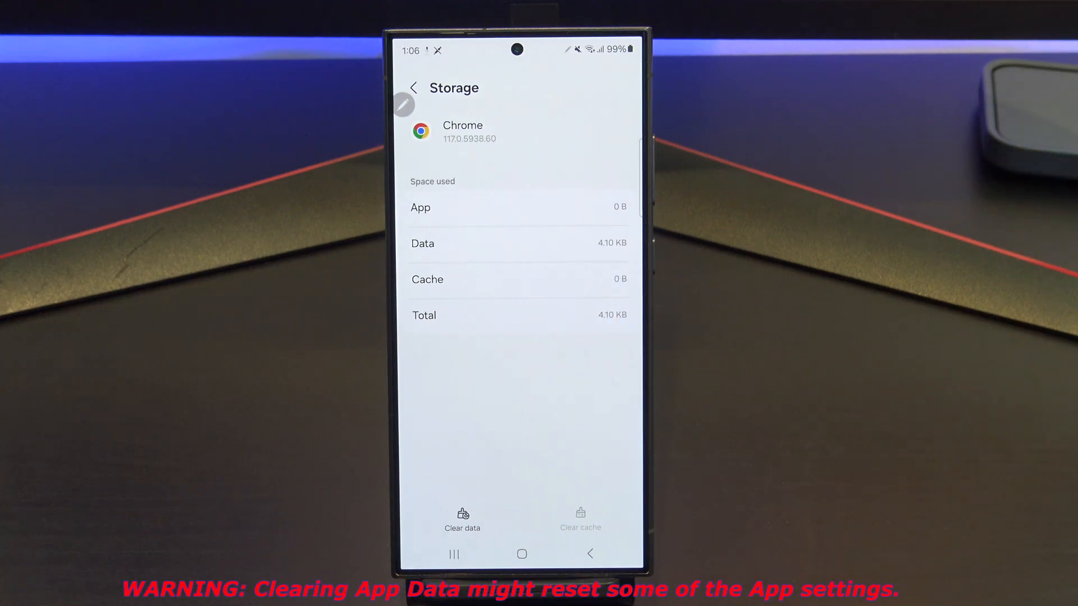
{"action": "left_click", "coordinate": [462, 518]}
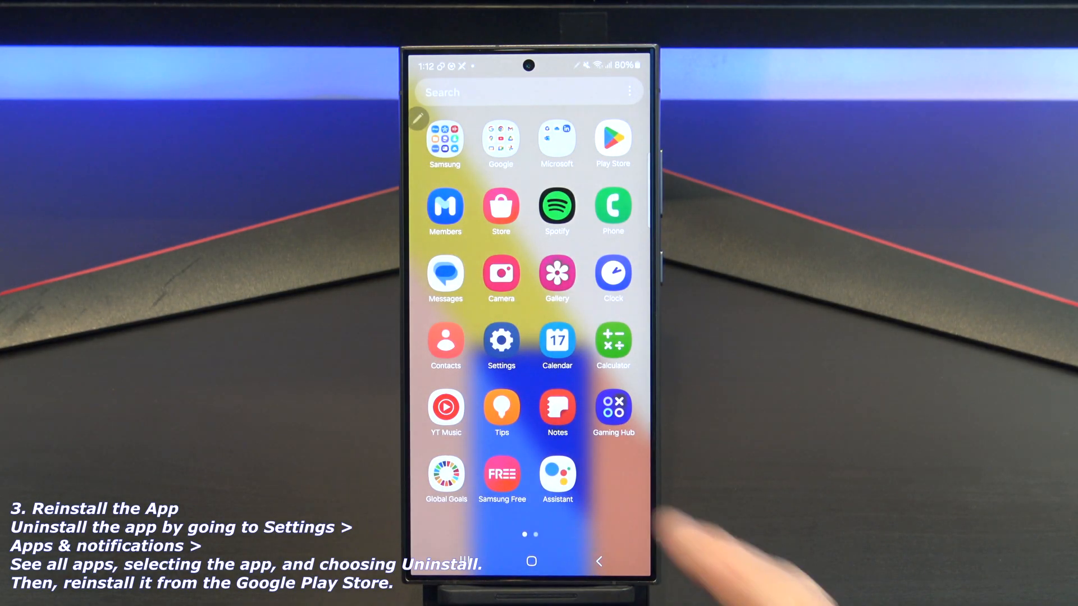
Step: Let SmartThings' permissions be removed when unused, then run and confirm its uninstall prompt
{"action": "left_click", "coordinate": [500, 340]}
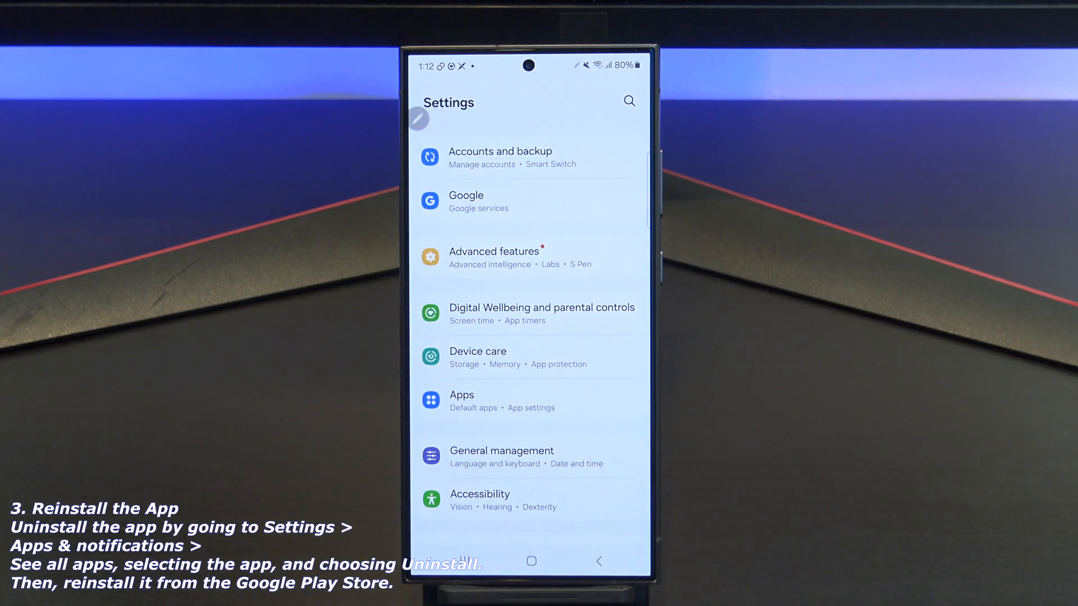
{"action": "left_click", "coordinate": [462, 401]}
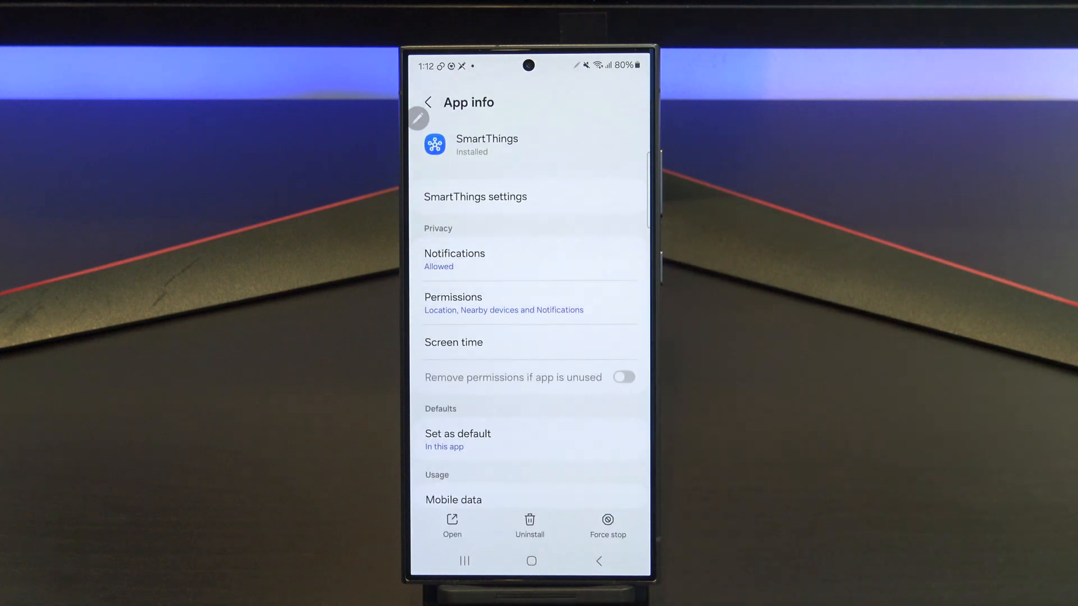
{"action": "left_click", "coordinate": [623, 376]}
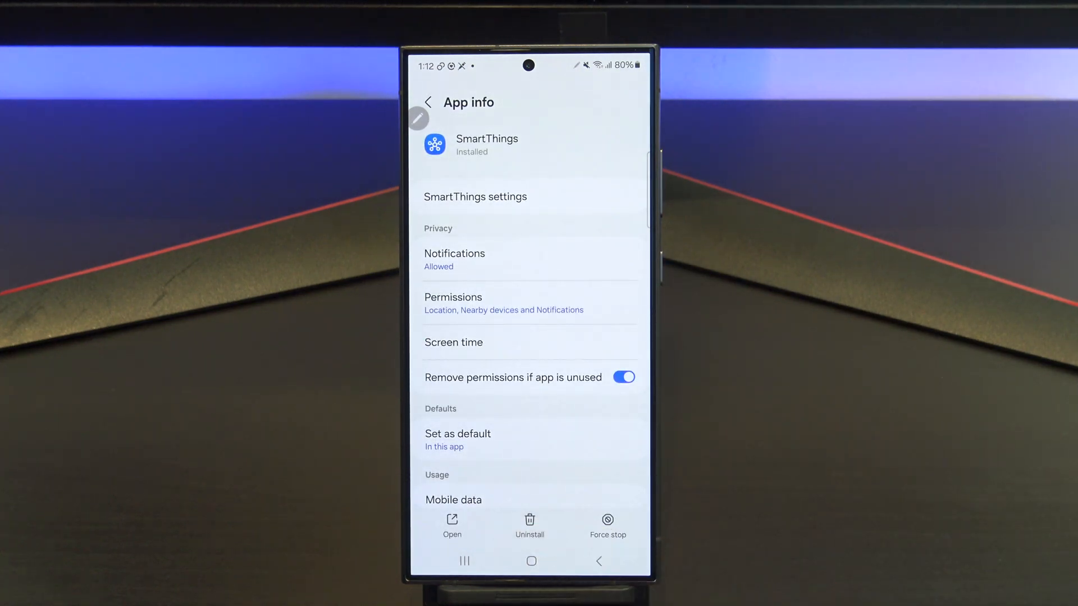
{"action": "left_click", "coordinate": [530, 526]}
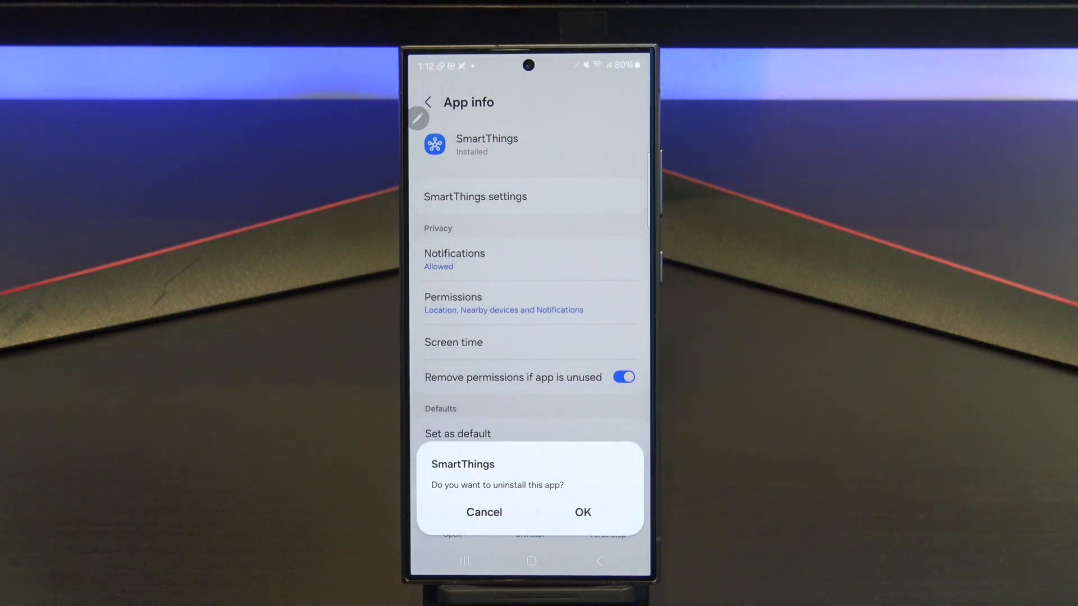
{"action": "left_click", "coordinate": [582, 512]}
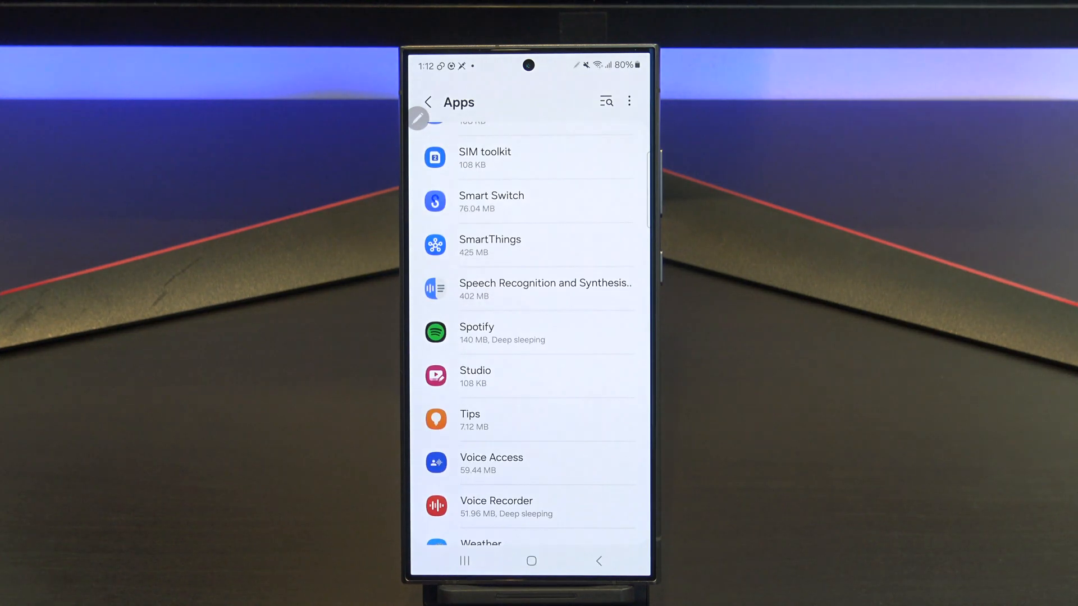
{"action": "scroll", "scroll_direction": "up", "scroll_amount": 3}
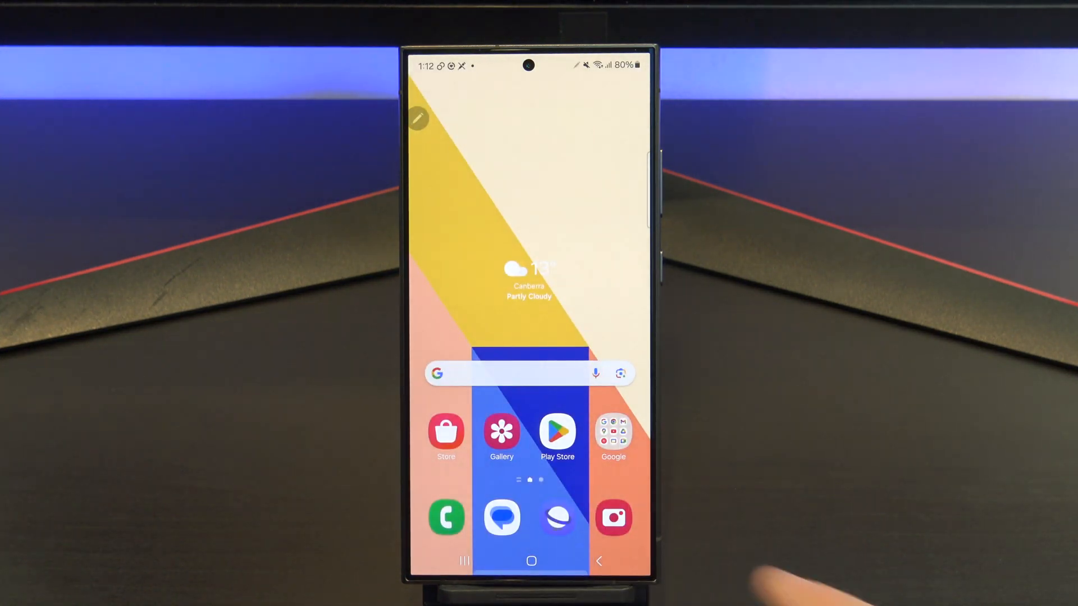
Step: Search Play Store for 'smartthings' and open the SmartThings listing
{"action": "left_click", "coordinate": [557, 431]}
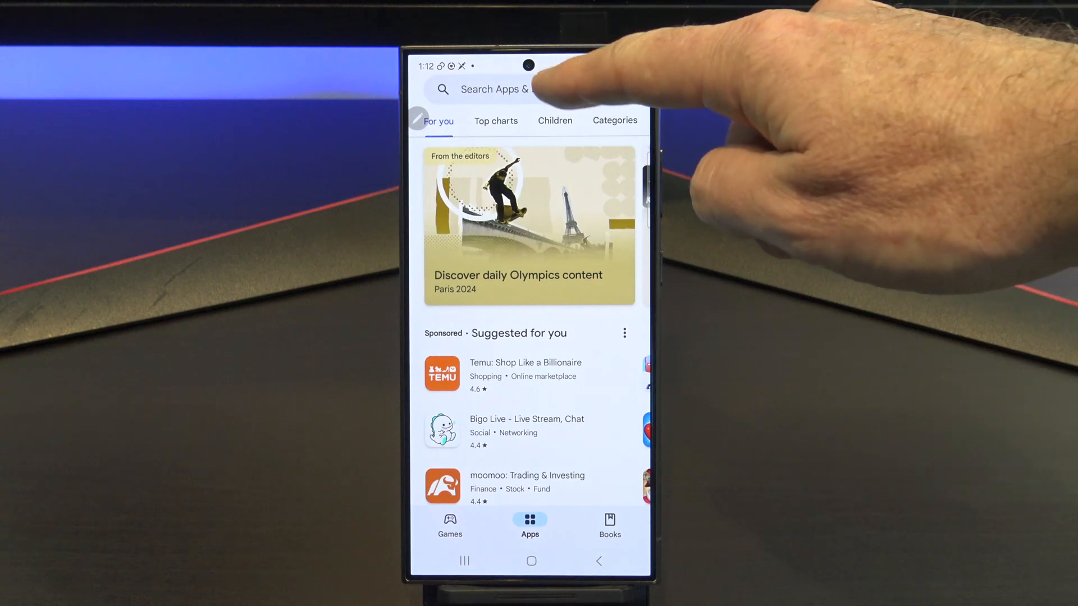
{"action": "left_click", "coordinate": [555, 88]}
{"action": "type", "text": "smartthings"}
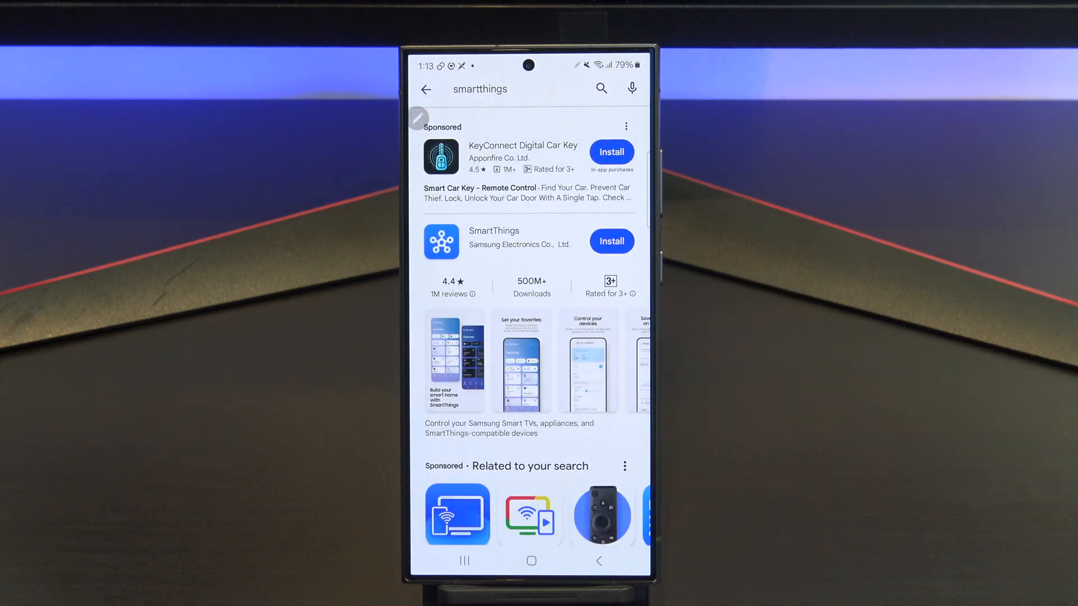
{"action": "left_click", "coordinate": [610, 241]}
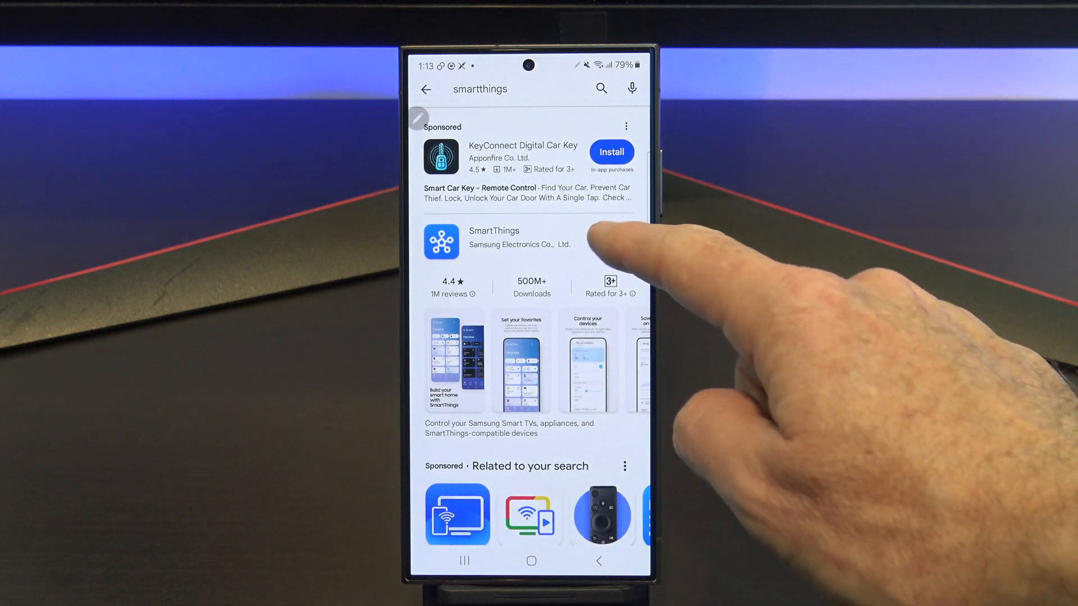
{"action": "left_click", "coordinate": [611, 242]}
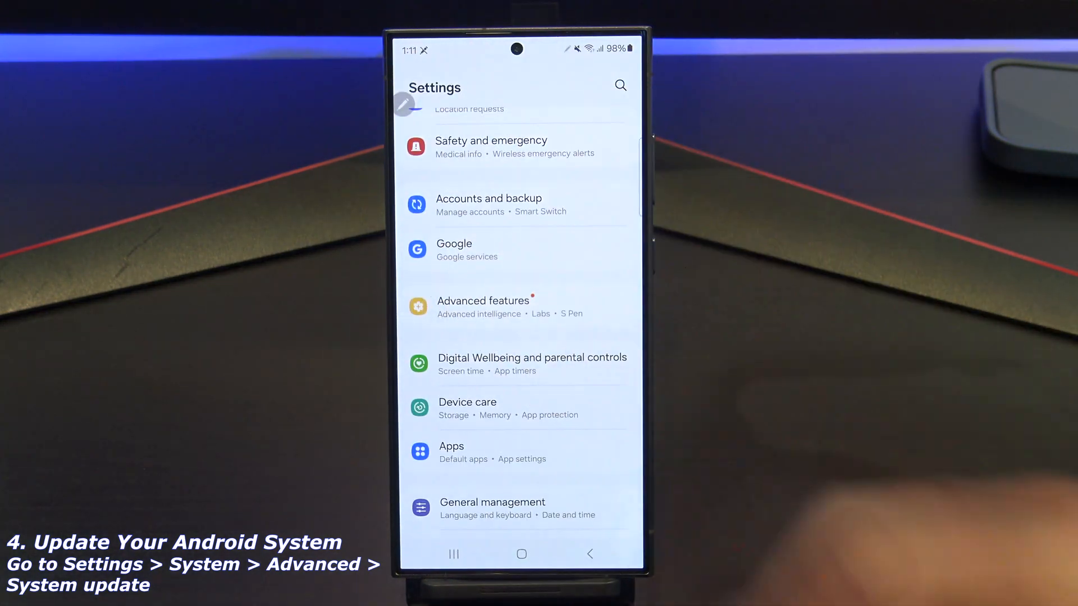
Step: Download, resume and install the pending system software update, then dismiss the completion notice
{"action": "scroll", "scroll_direction": "down", "scroll_amount": 3}
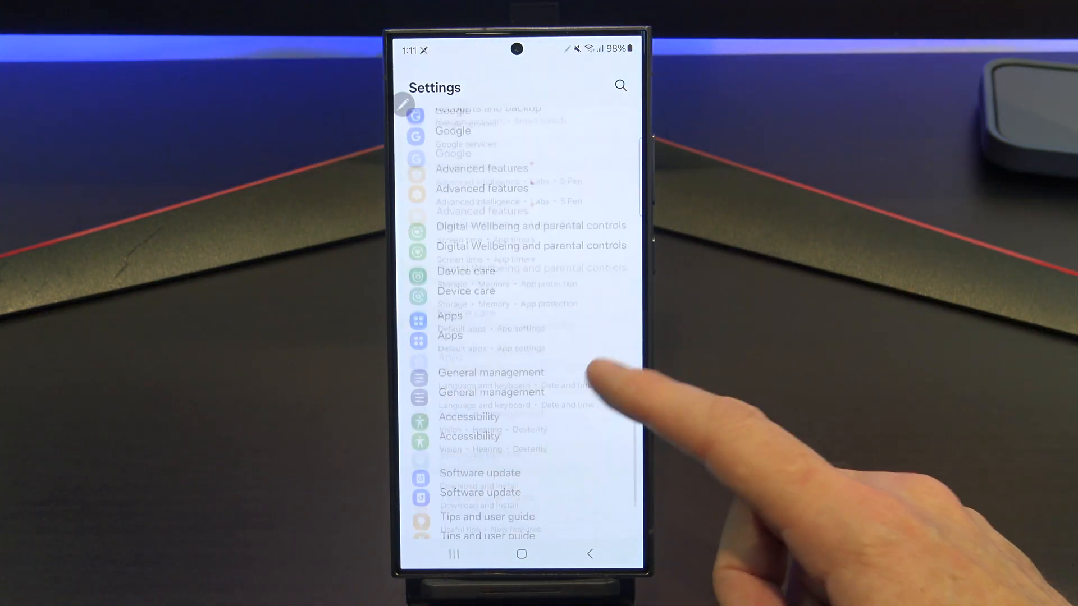
{"action": "scroll", "scroll_direction": "up", "scroll_amount": 3}
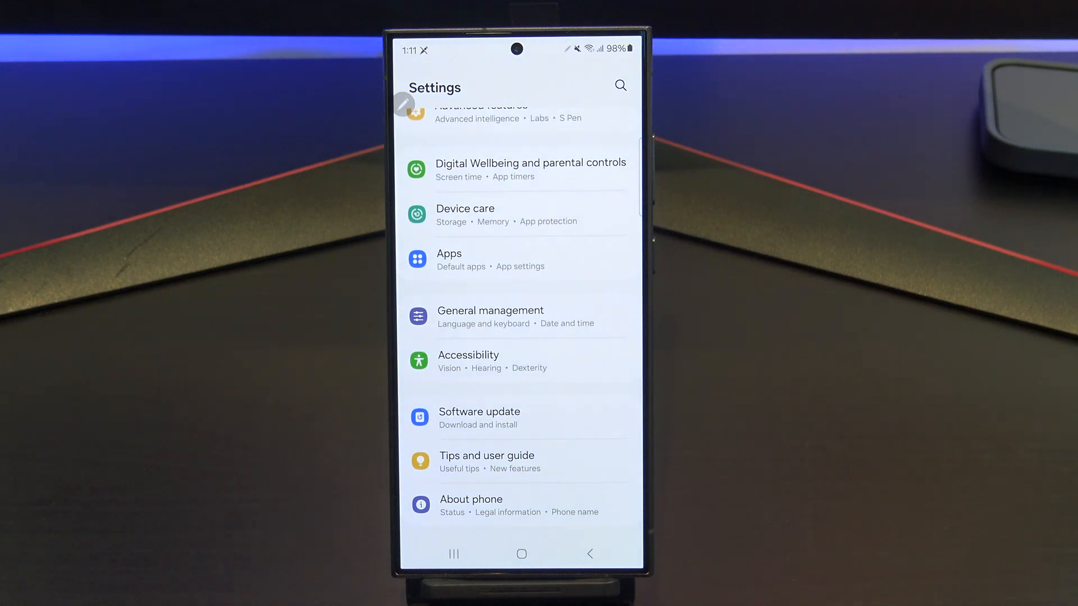
{"action": "left_click", "coordinate": [479, 416]}
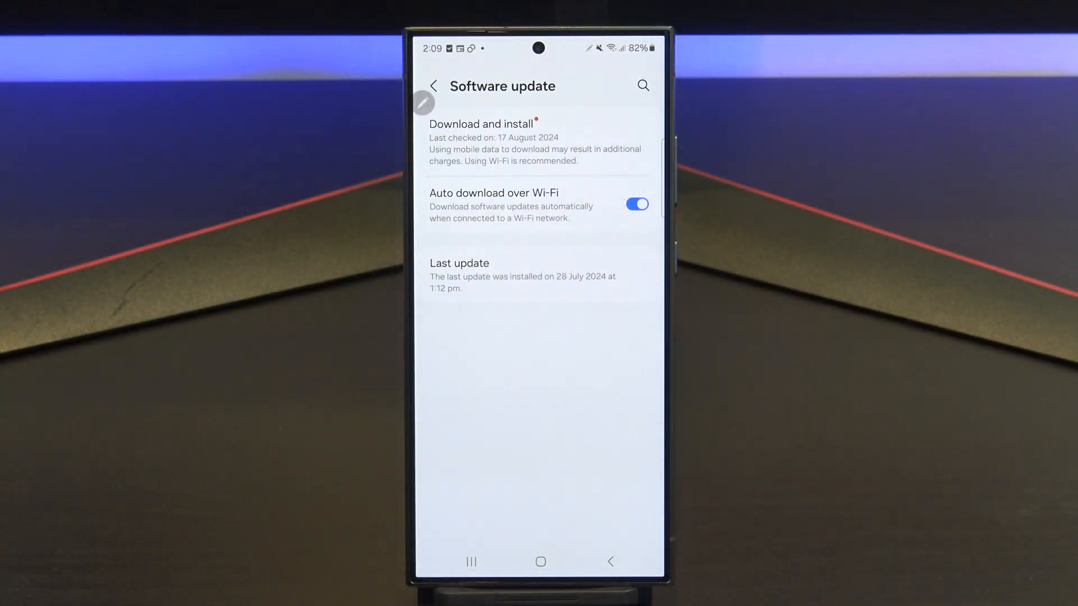
{"action": "left_click", "coordinate": [482, 124]}
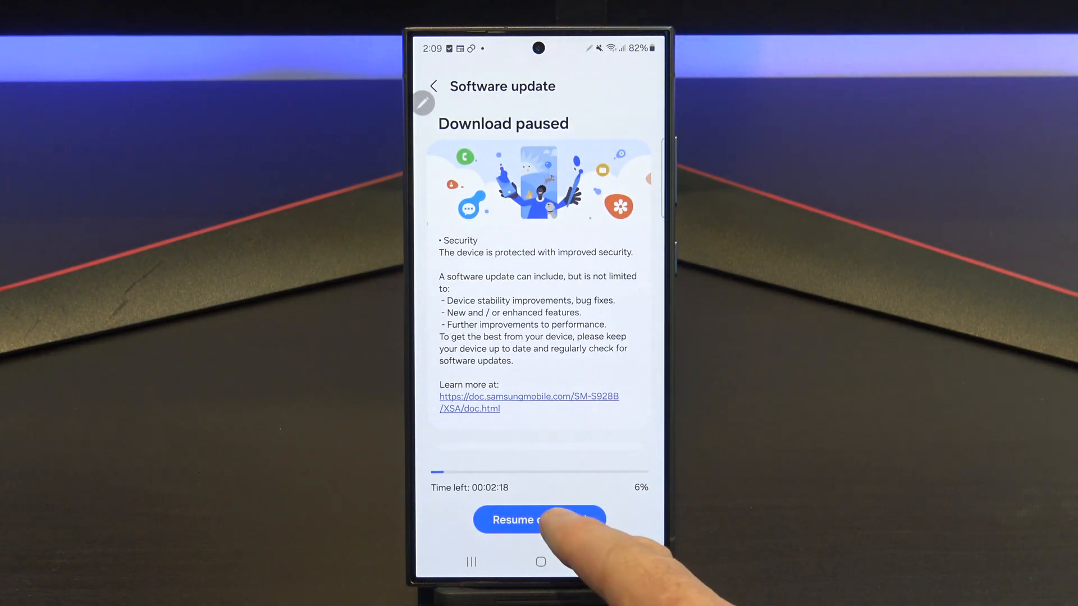
{"action": "left_click", "coordinate": [539, 519]}
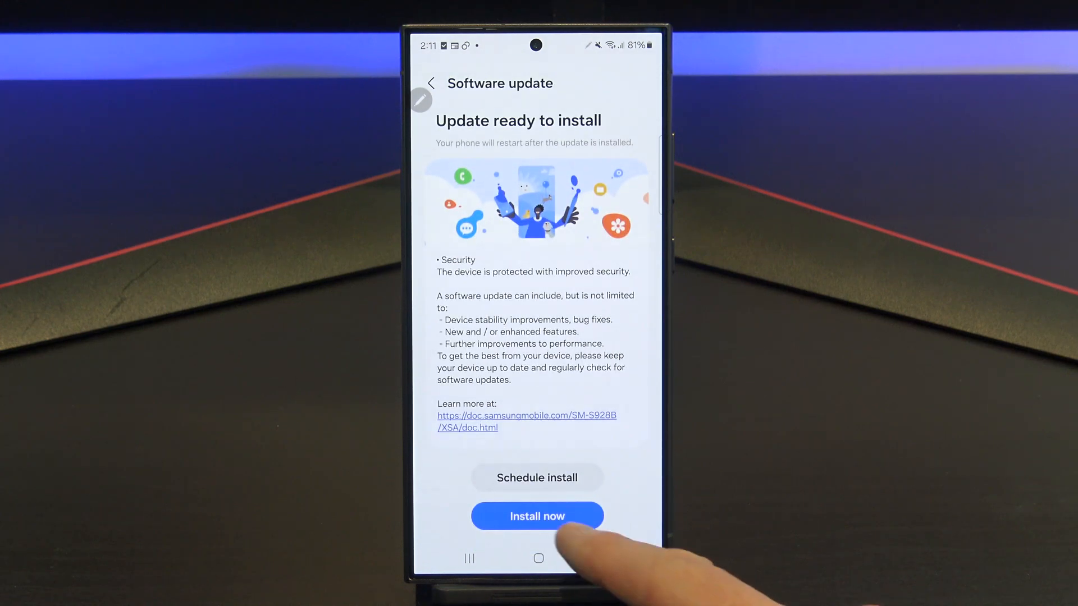
{"action": "left_click", "coordinate": [537, 516]}
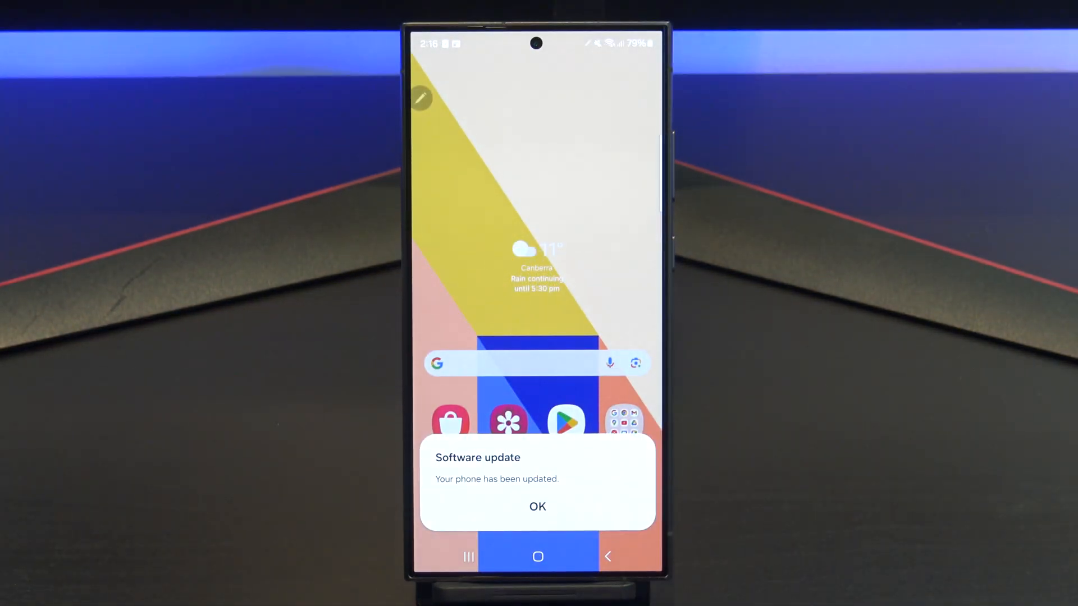
{"action": "left_click", "coordinate": [536, 506]}
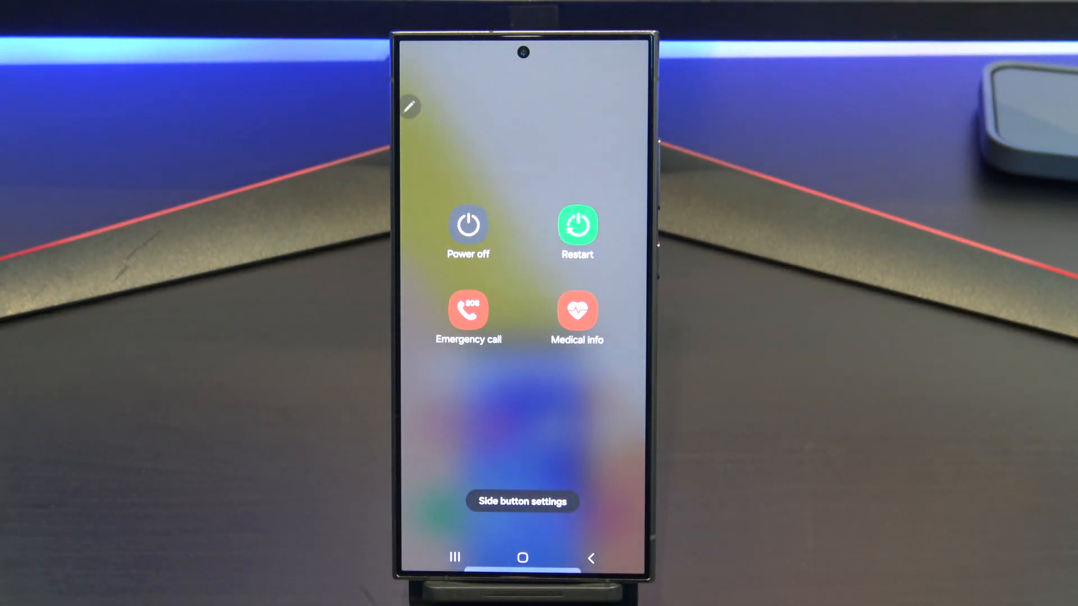
Step: Choose Restart in the power menu and confirm it
{"action": "left_click", "coordinate": [577, 226]}
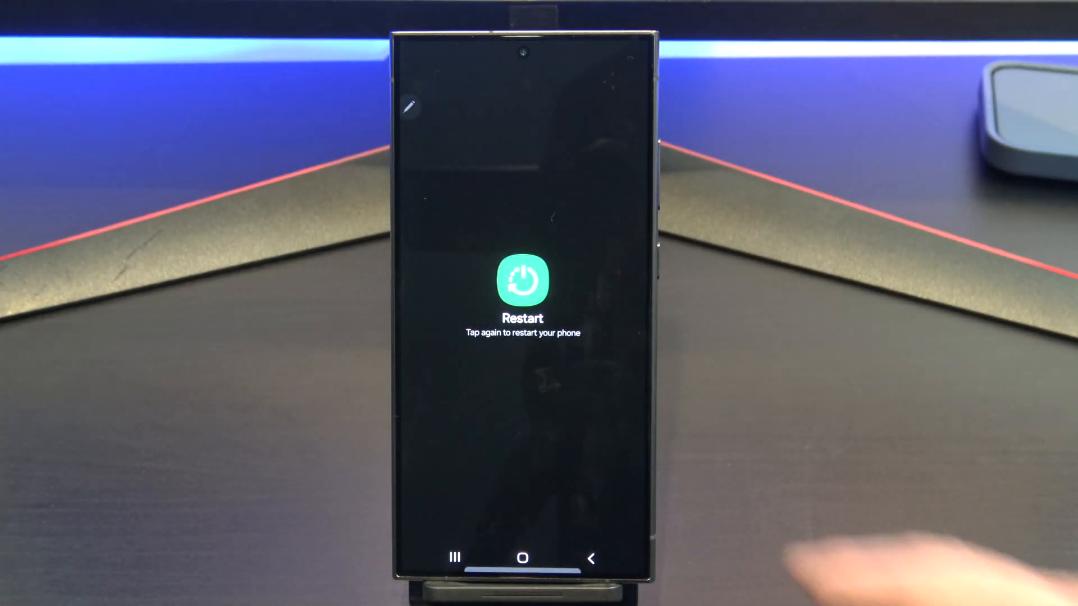
{"action": "left_click", "coordinate": [521, 279]}
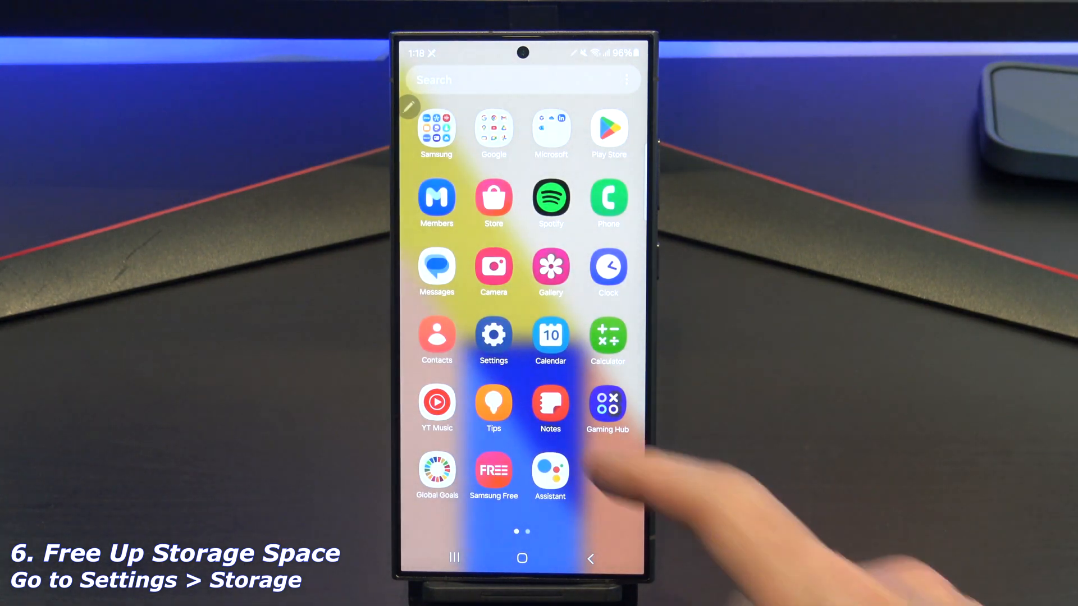
Step: Open Settings and search the settings for 'storage'
{"action": "left_click", "coordinate": [493, 337]}
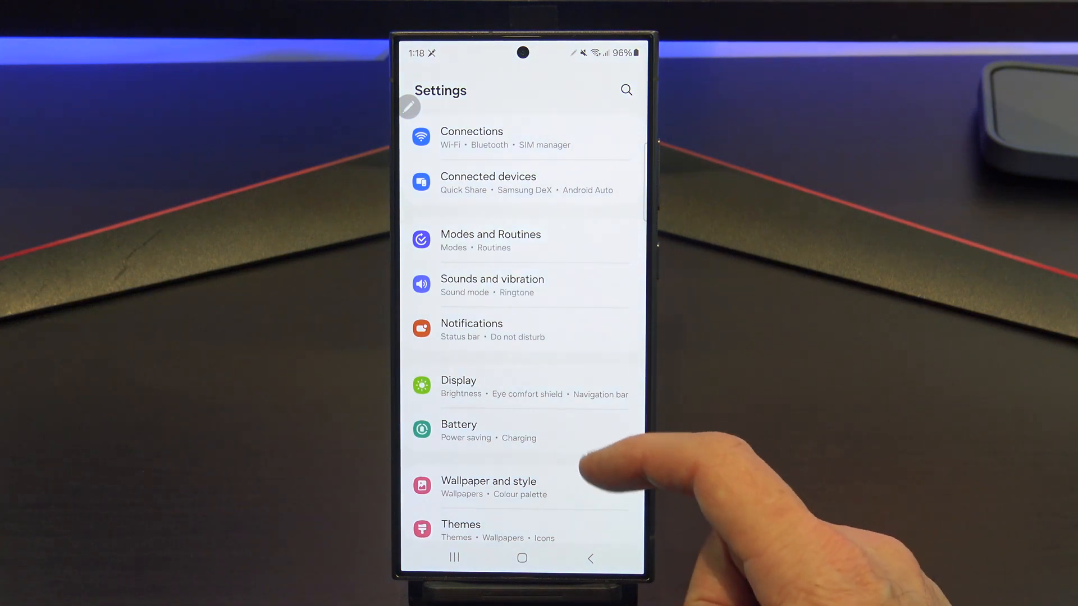
{"action": "scroll", "scroll_direction": "up", "scroll_amount": 3}
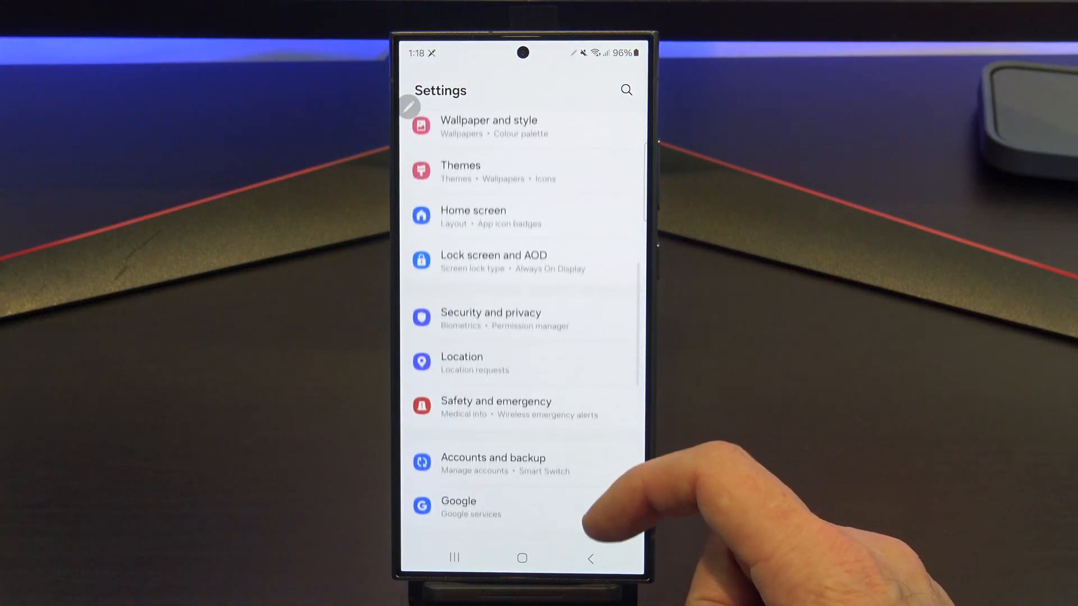
{"action": "scroll", "scroll_direction": "down", "scroll_amount": 3}
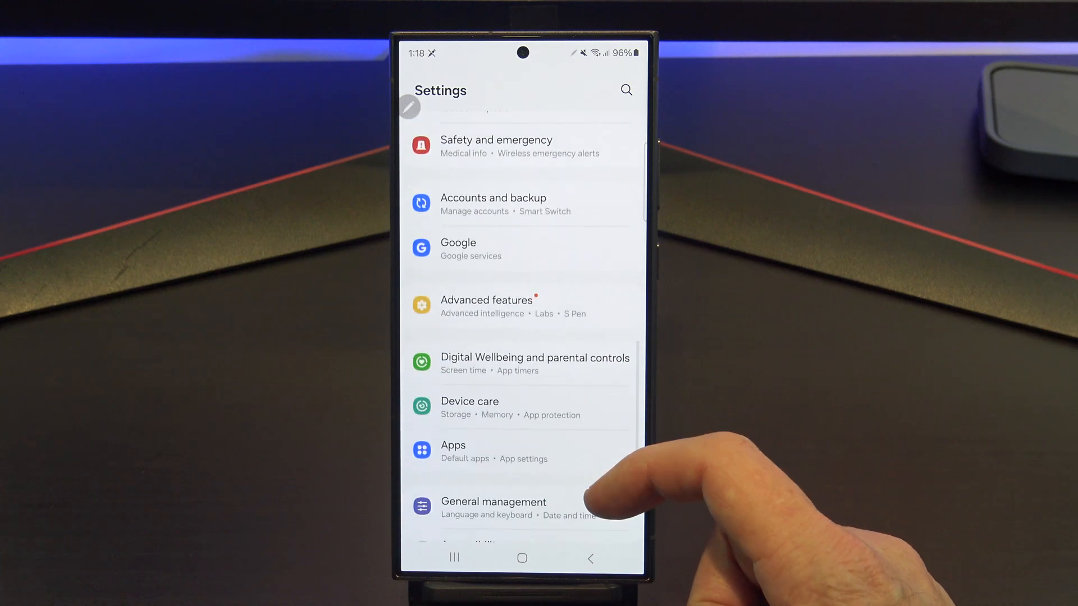
{"action": "scroll", "scroll_direction": "up", "scroll_amount": 3}
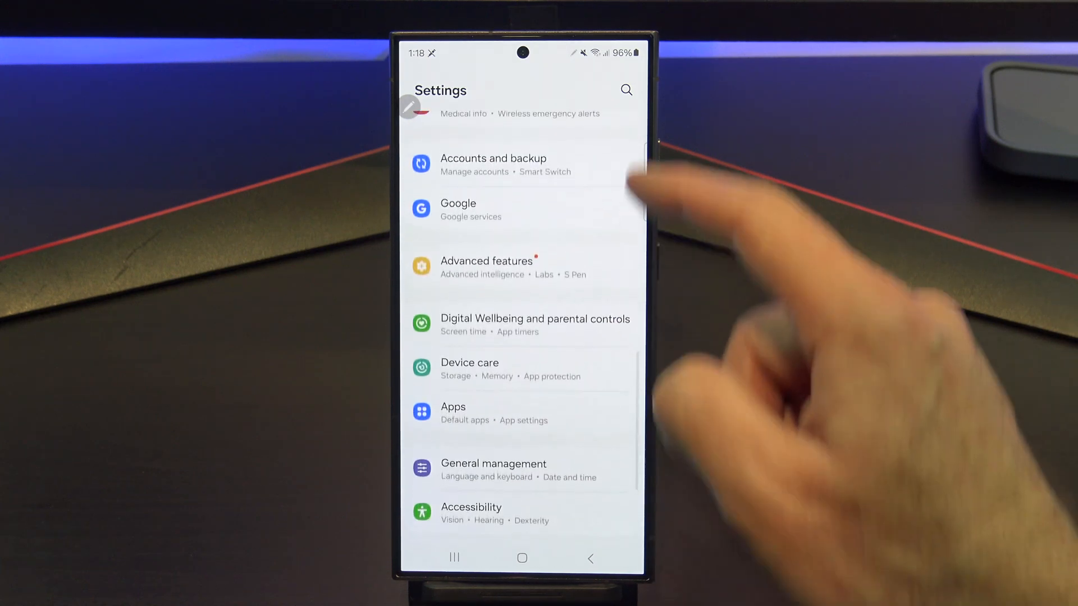
{"action": "left_click", "coordinate": [625, 90]}
{"action": "type", "text": "storag"}
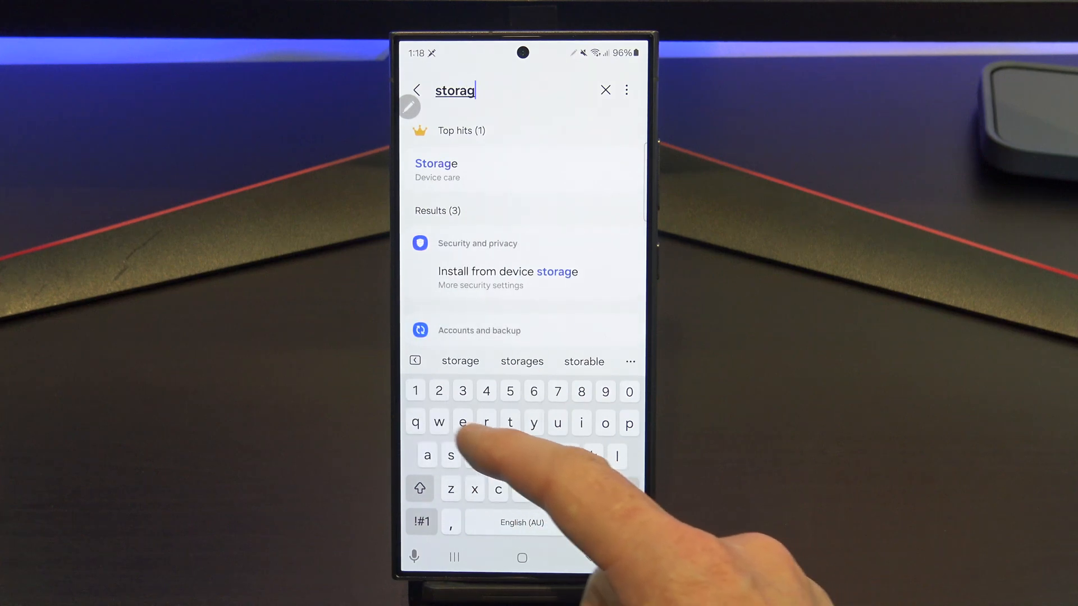
Step: Open Storage and review Recycle bin, Unused apps and Duplicate files for reclaimable space
{"action": "left_click", "coordinate": [435, 164]}
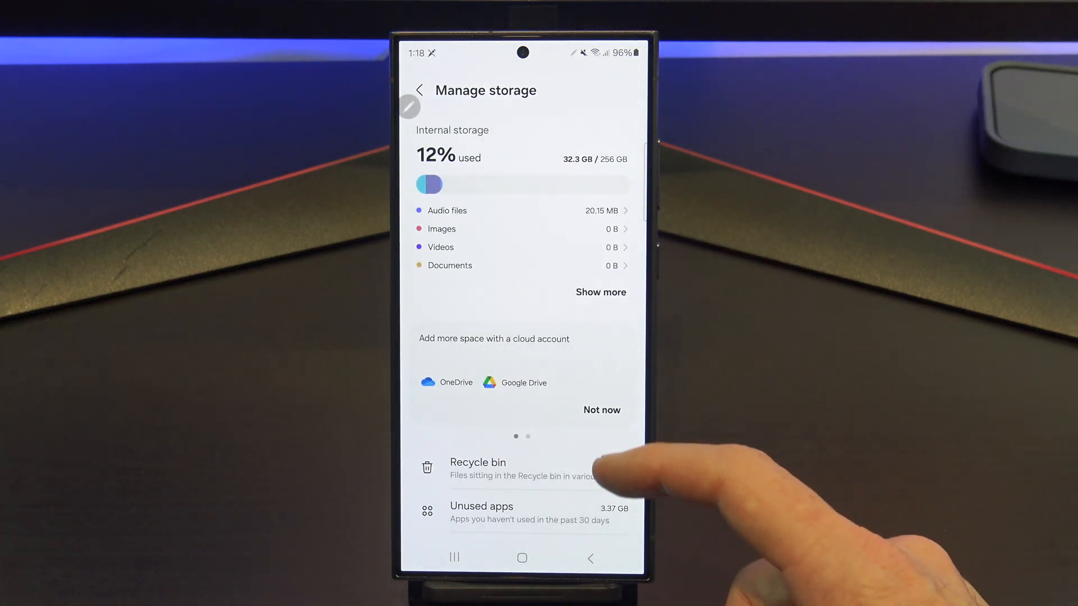
{"action": "scroll", "scroll_direction": "up", "scroll_amount": 3}
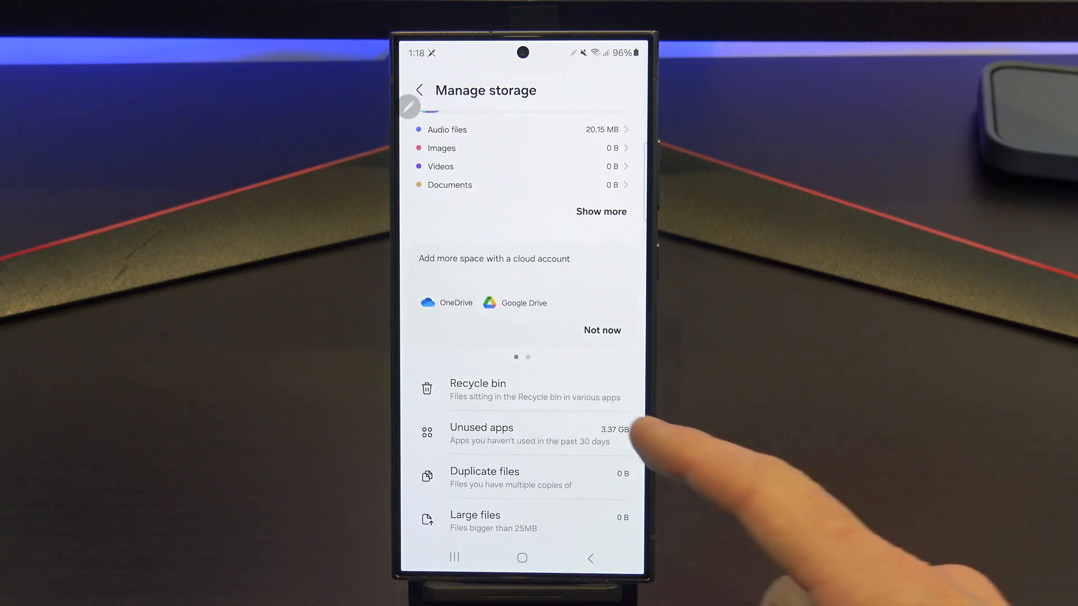
{"action": "left_click", "coordinate": [477, 389]}
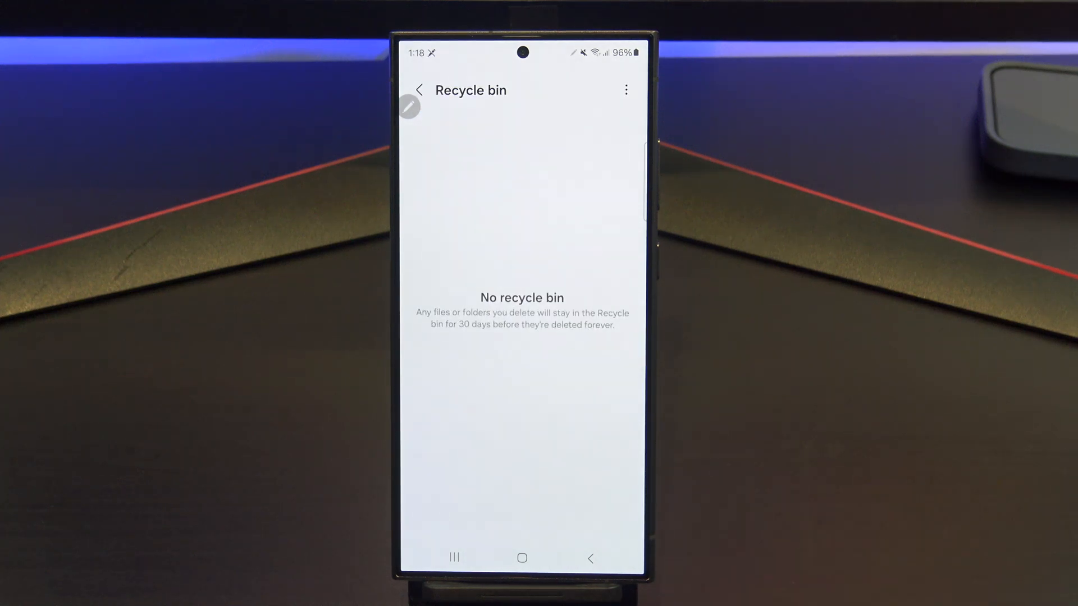
{"action": "left_click", "coordinate": [419, 90]}
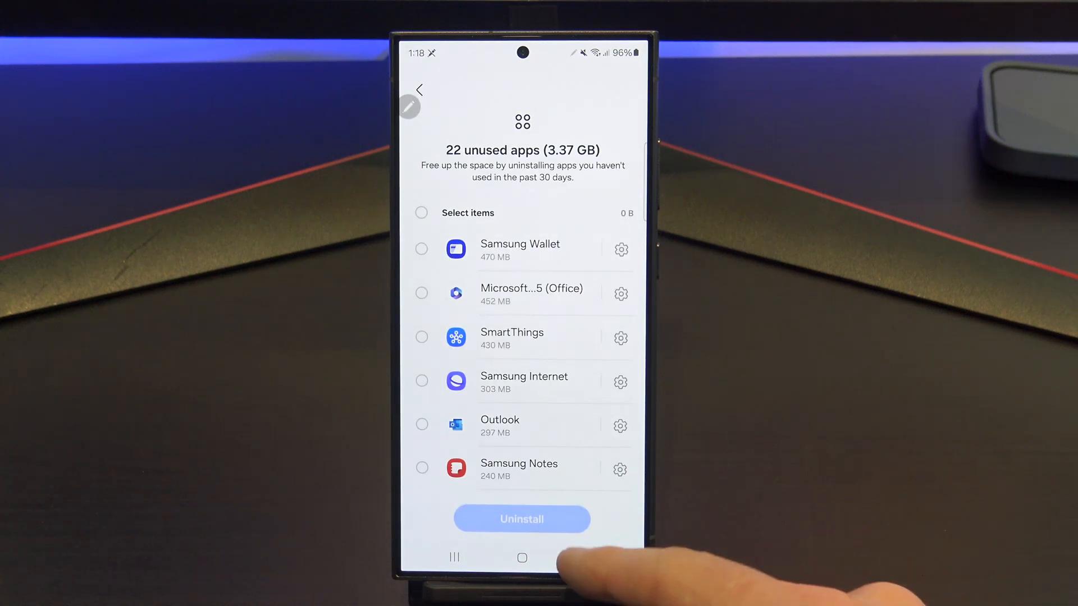
{"action": "left_click", "coordinate": [418, 90]}
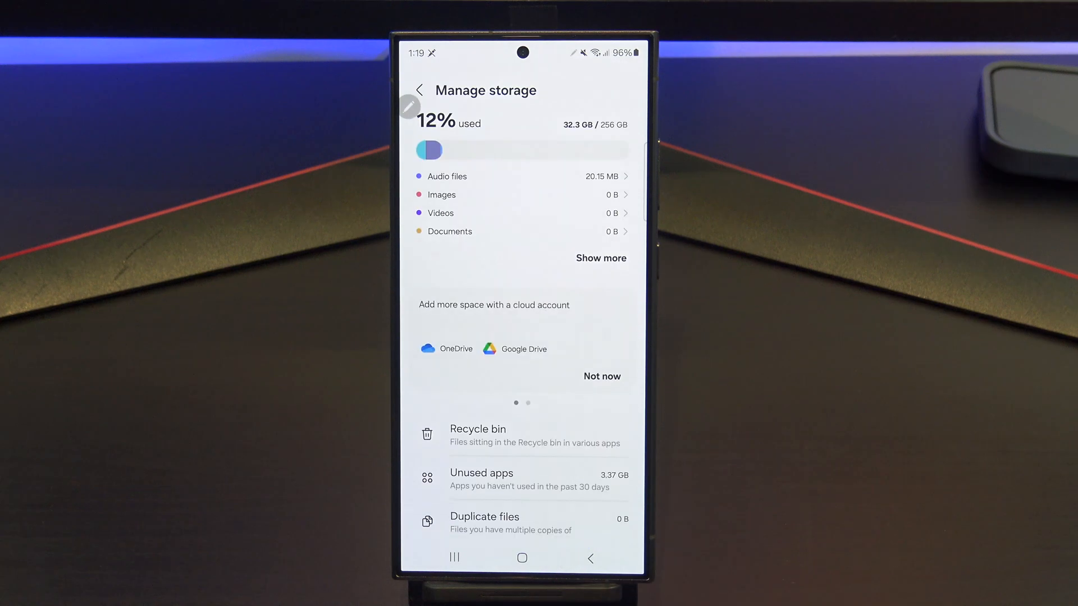
{"action": "scroll", "scroll_direction": "up", "scroll_amount": 3}
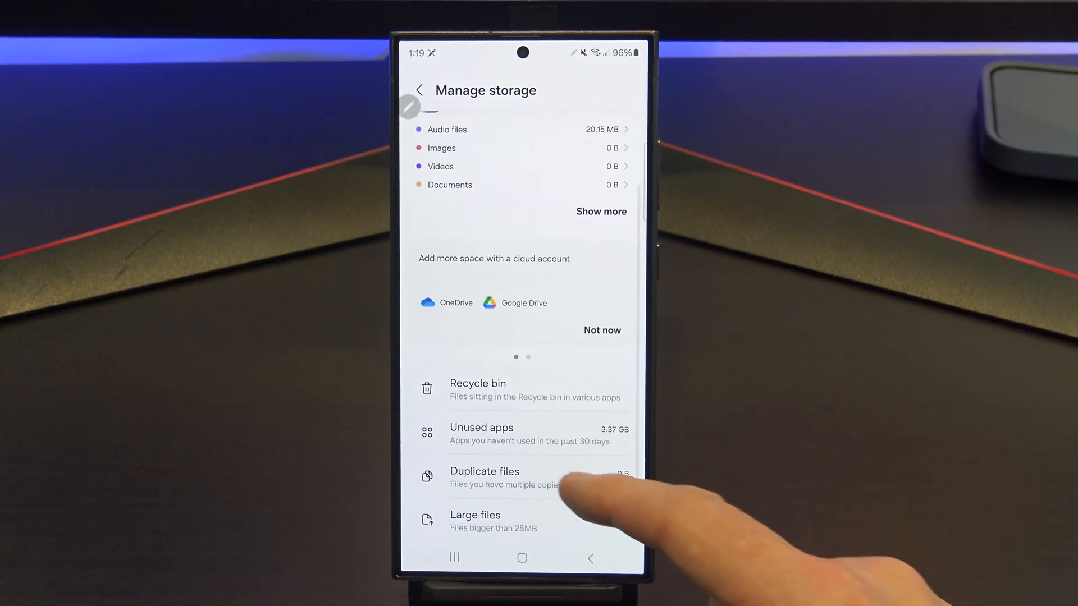
{"action": "left_click", "coordinate": [484, 478]}
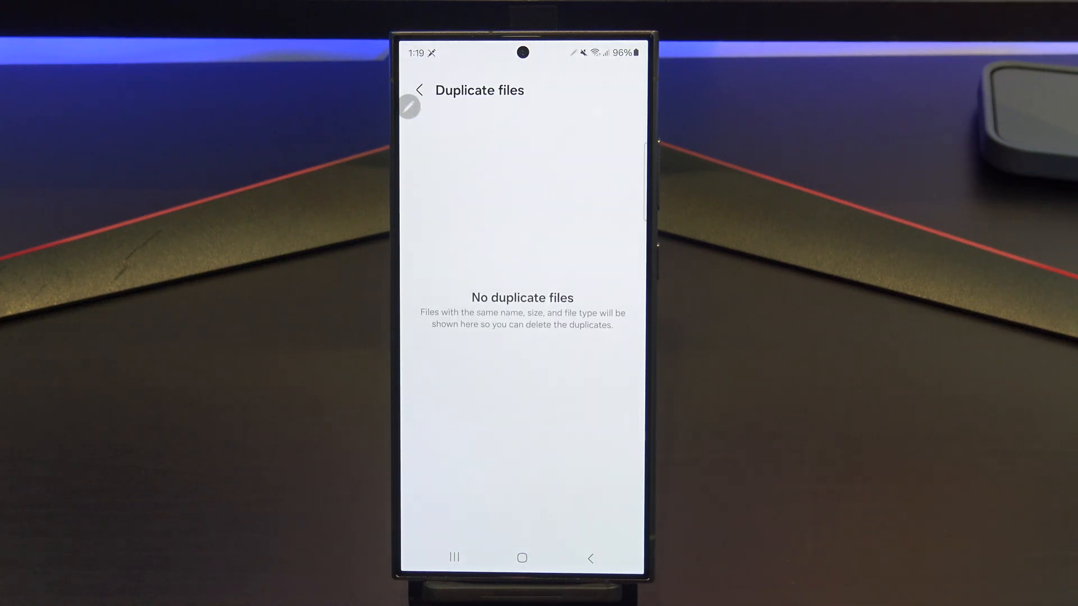
Step: From the home screen, open Settings > Apps and find Chrome's App info
{"action": "left_click", "coordinate": [521, 557]}
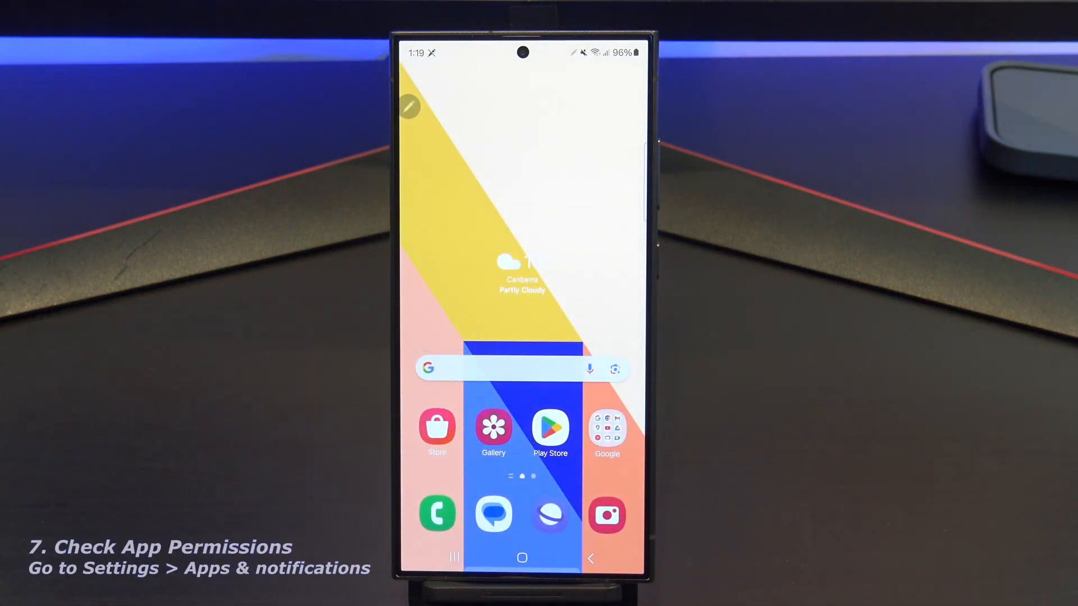
{"action": "scroll", "scroll_direction": "up", "scroll_amount": 3}
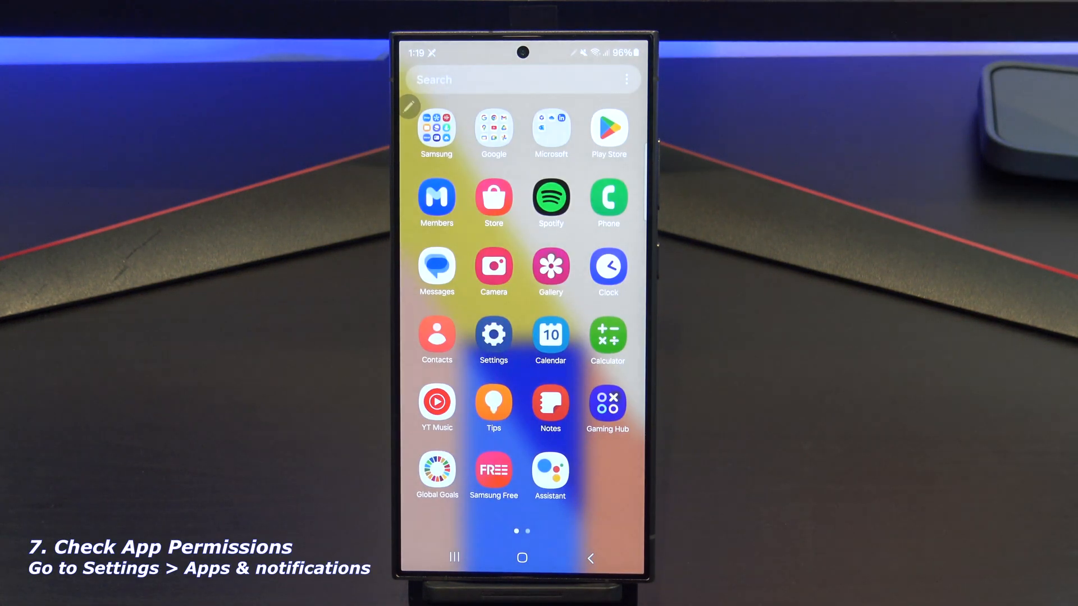
{"action": "left_click", "coordinate": [493, 335]}
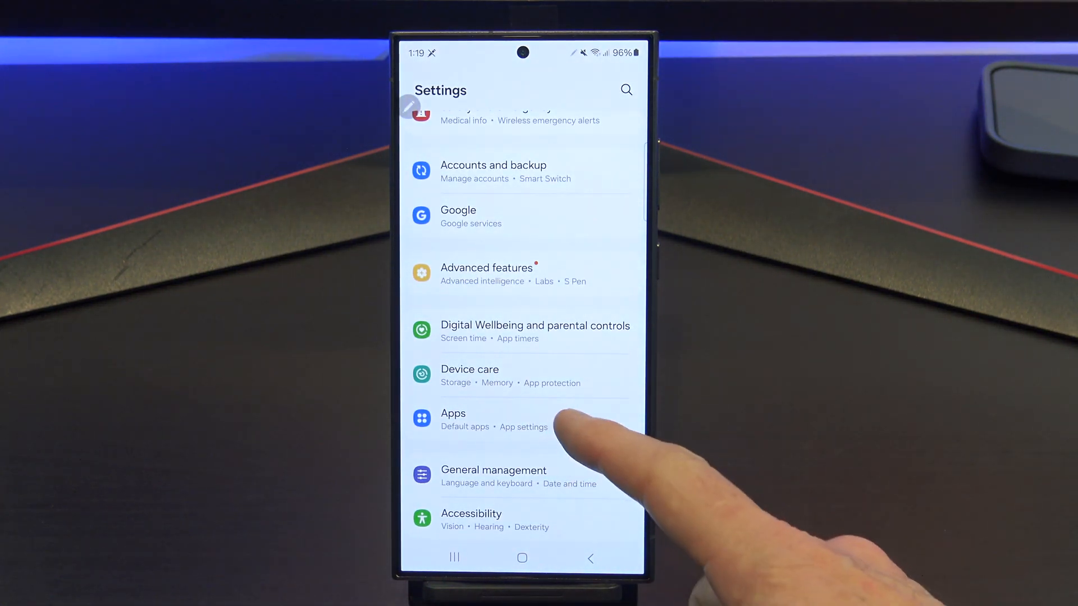
{"action": "left_click", "coordinate": [453, 419]}
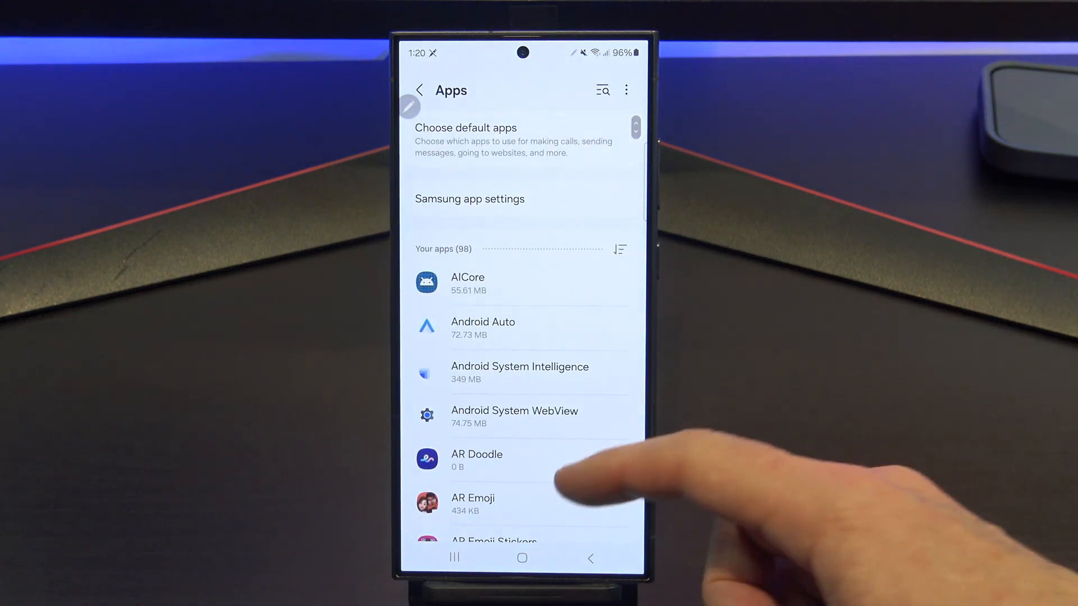
{"action": "scroll", "scroll_direction": "up", "scroll_amount": 3}
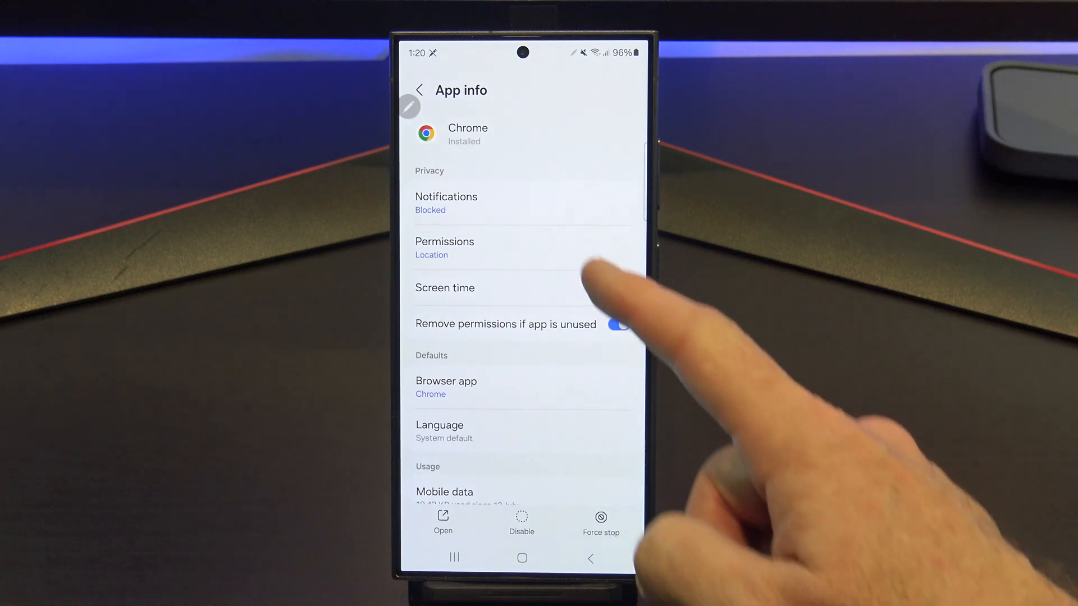
Step: Set Chrome's Camera permission to 'Allow only while using the app', then back out to Apps
{"action": "left_click", "coordinate": [444, 248]}
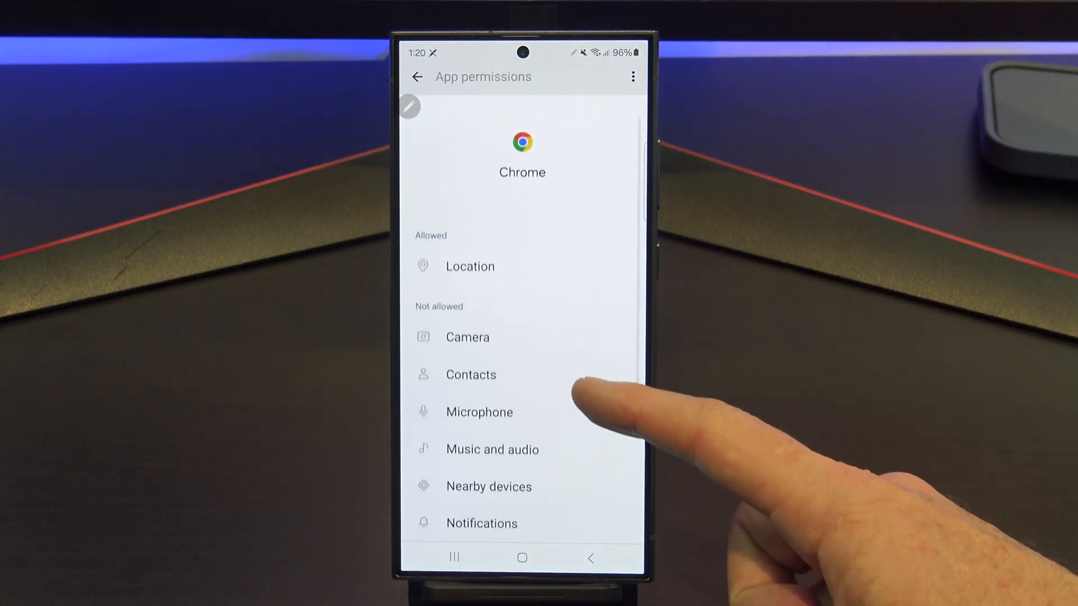
{"action": "scroll", "scroll_direction": "up", "scroll_amount": 3}
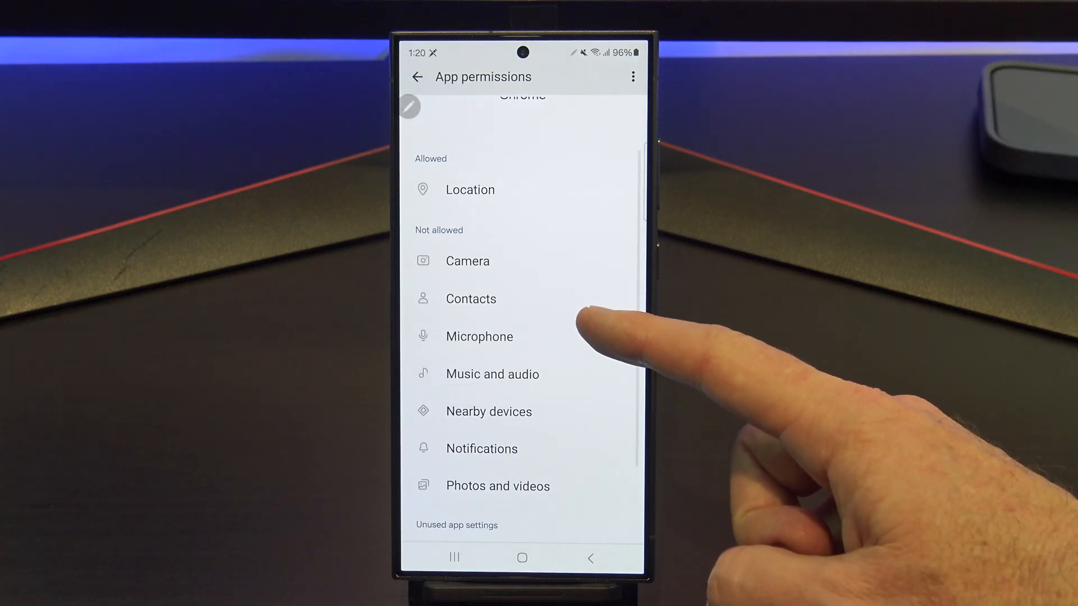
{"action": "left_click", "coordinate": [466, 261]}
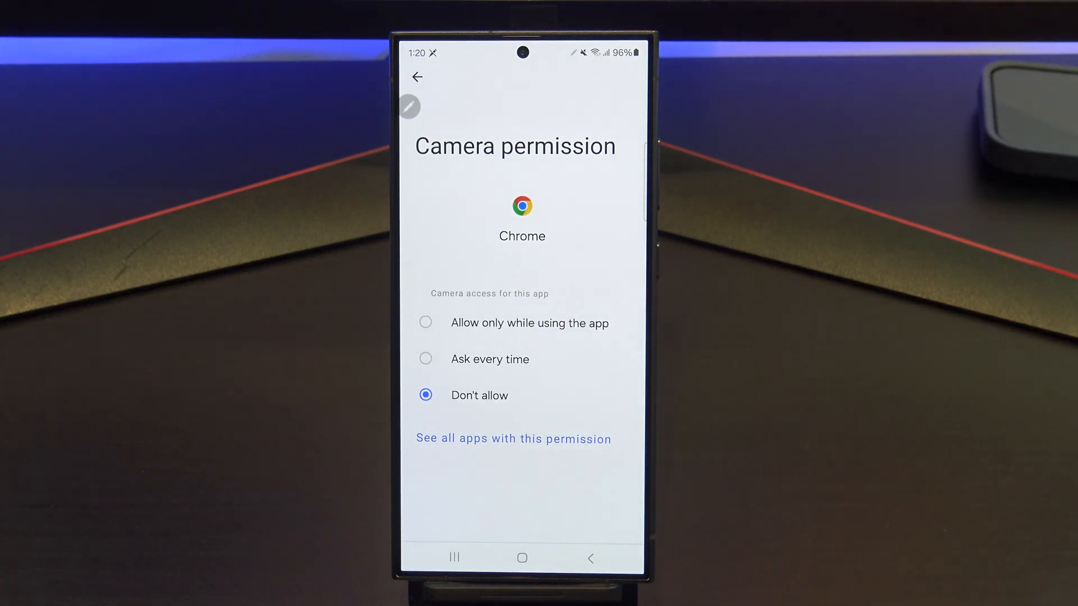
{"action": "left_click", "coordinate": [425, 323]}
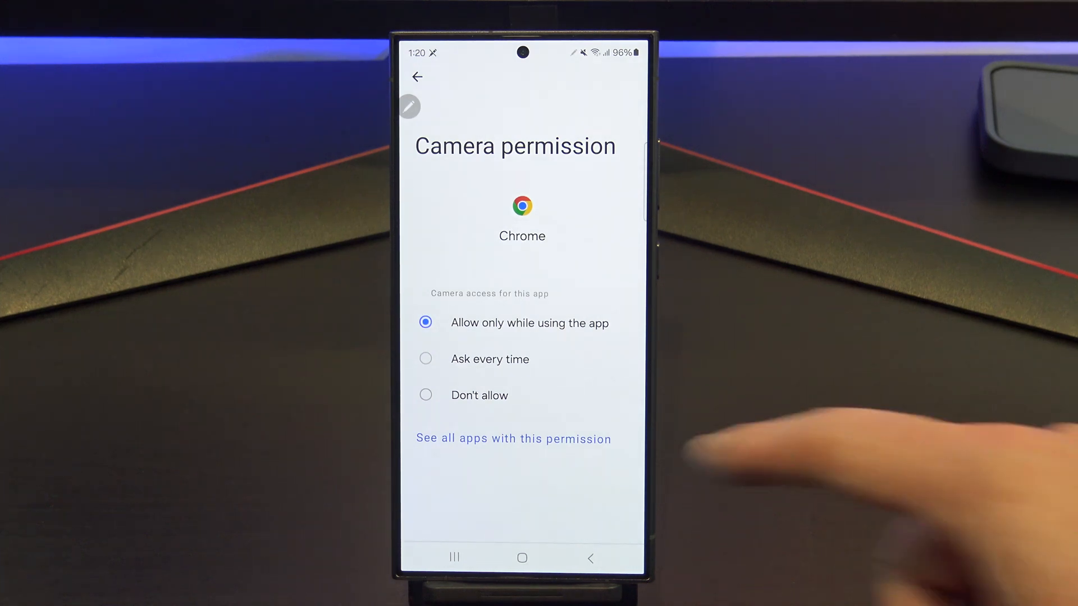
{"action": "left_click", "coordinate": [417, 77]}
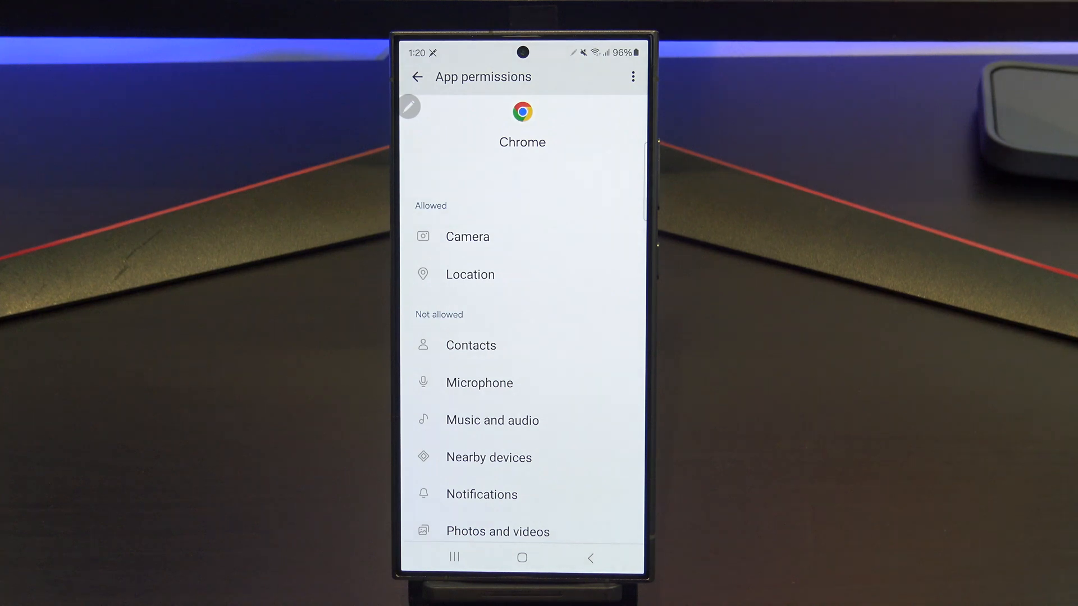
{"action": "left_click", "coordinate": [417, 77]}
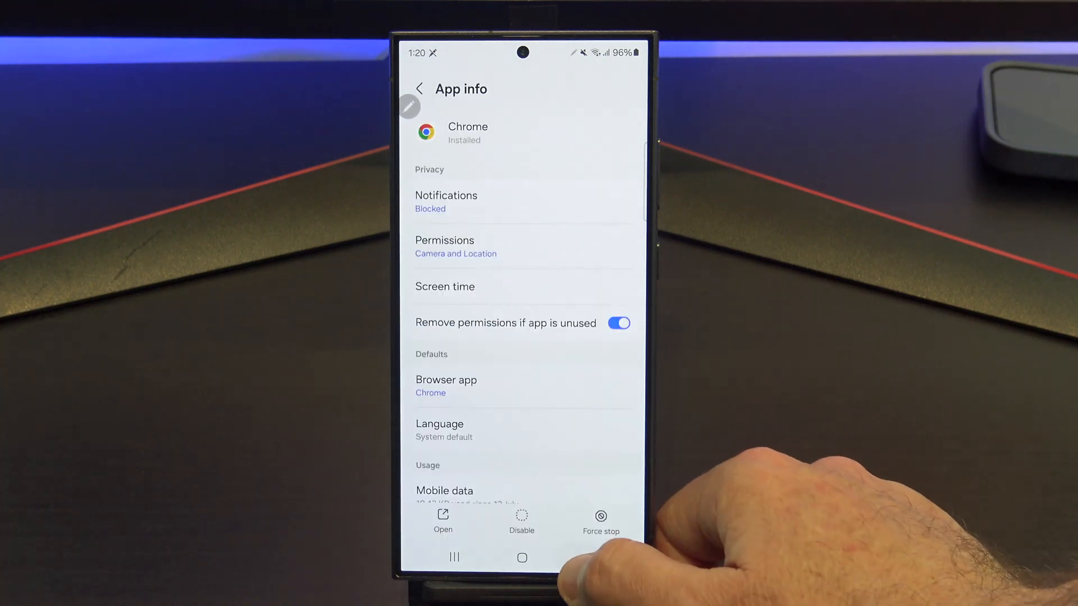
{"action": "left_click", "coordinate": [420, 89]}
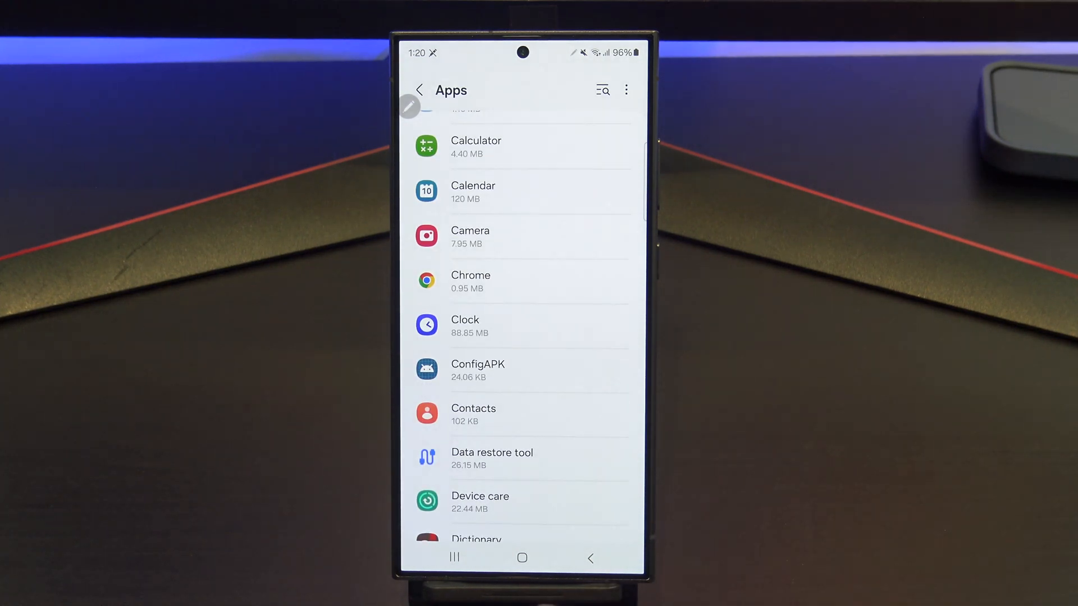
Step: Restart from the home screen's power menu via Safe mode and dismiss the notice
{"action": "left_click", "coordinate": [522, 557]}
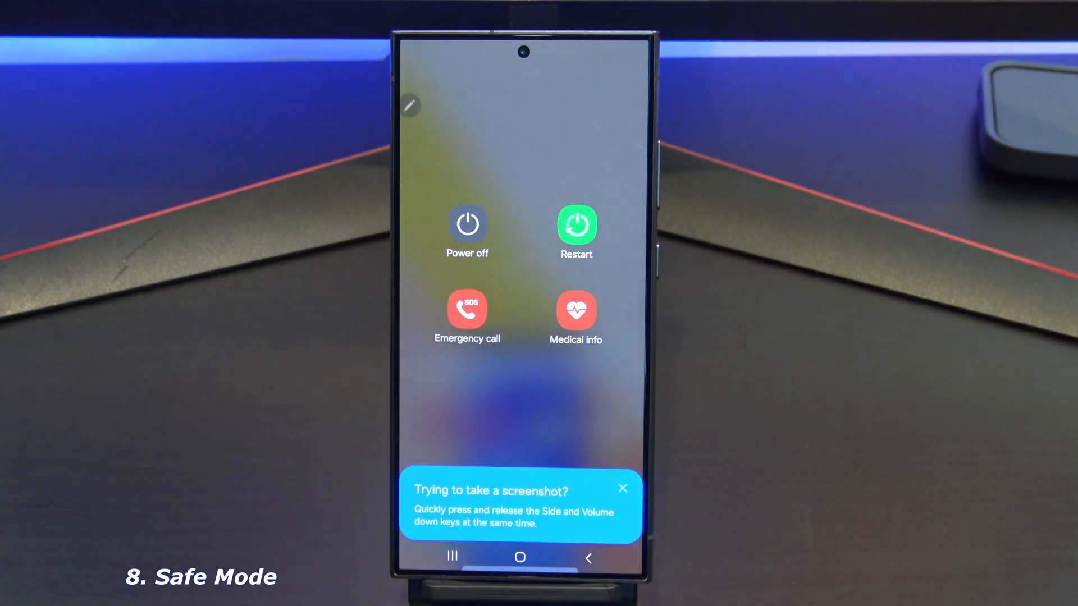
{"action": "left_click", "coordinate": [467, 226]}
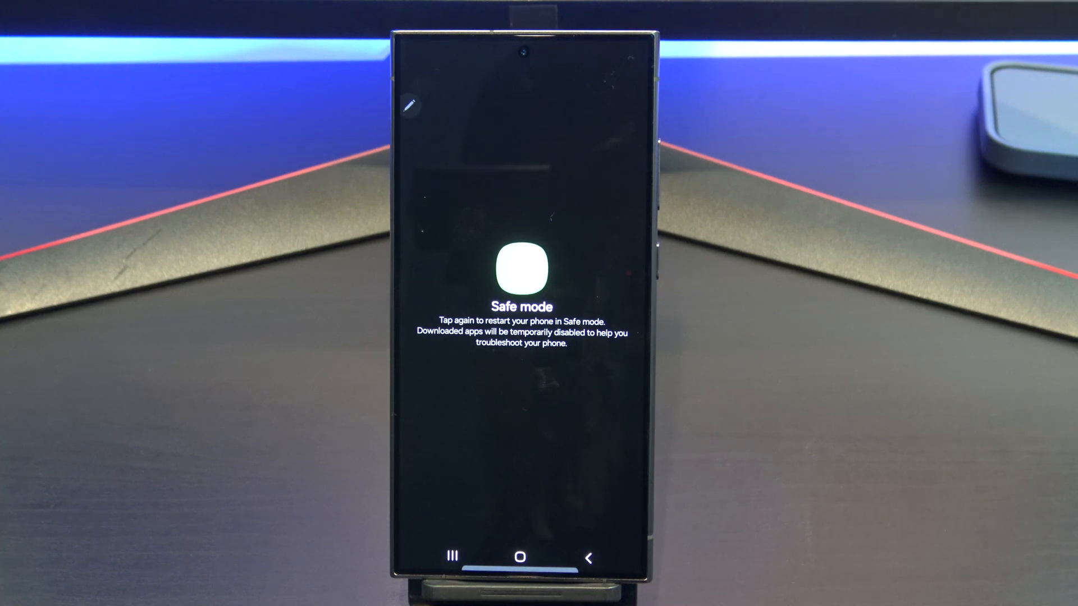
{"action": "left_click", "coordinate": [521, 270]}
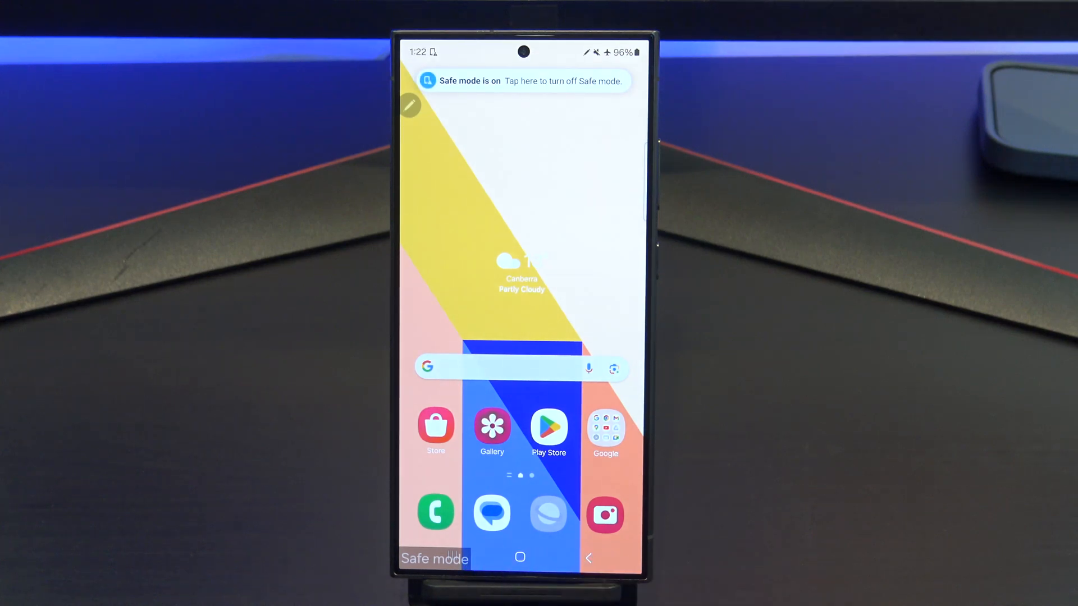
{"action": "left_click", "coordinate": [523, 80]}
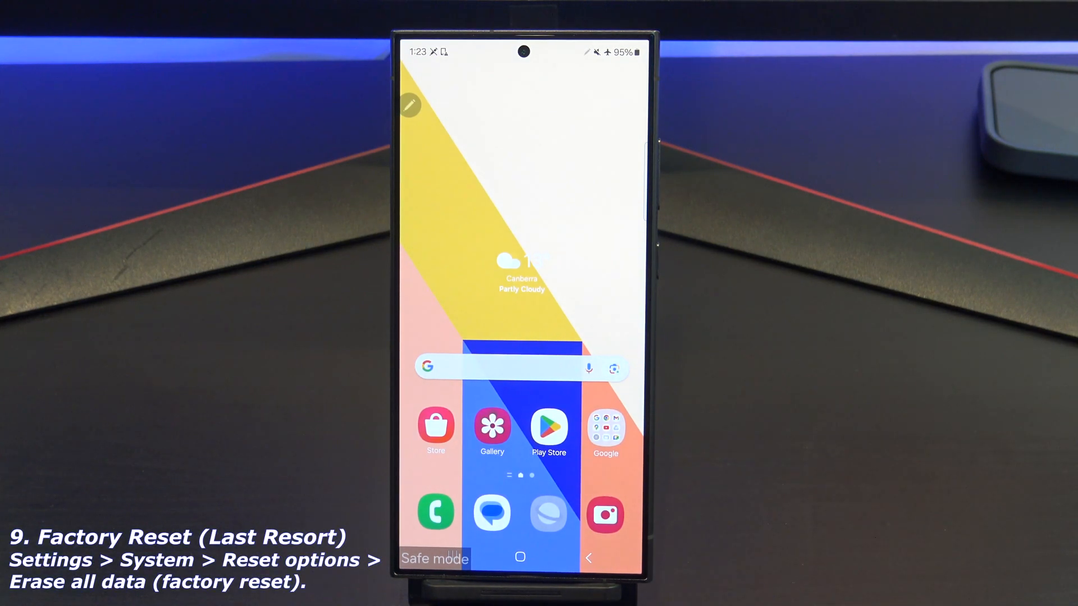
Step: Open Settings from the app drawer and browse to the Reset page
{"action": "scroll", "scroll_direction": "up", "scroll_amount": 3}
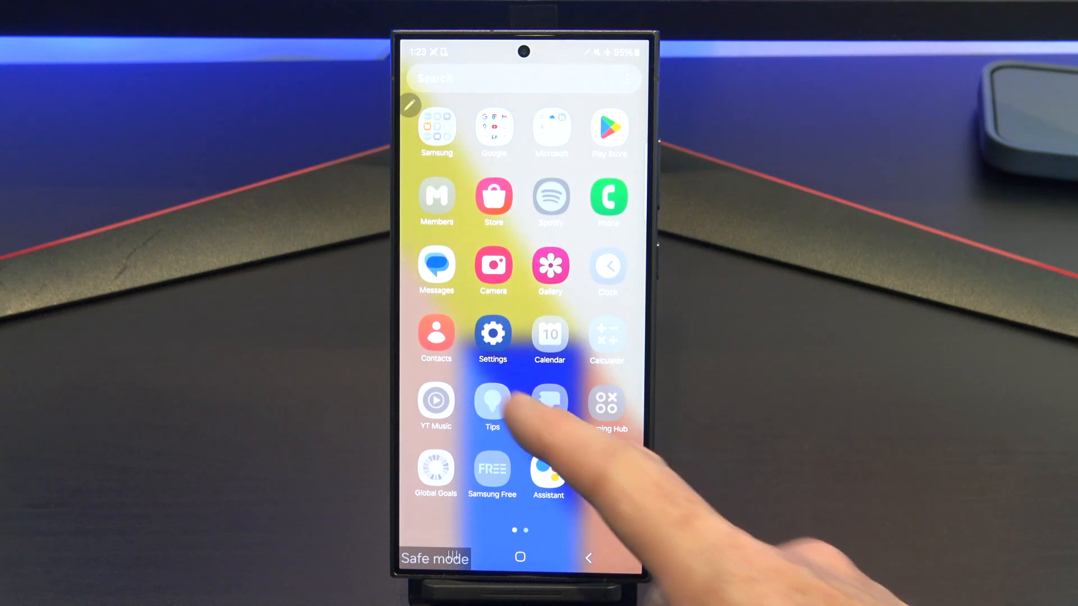
{"action": "left_click", "coordinate": [492, 334]}
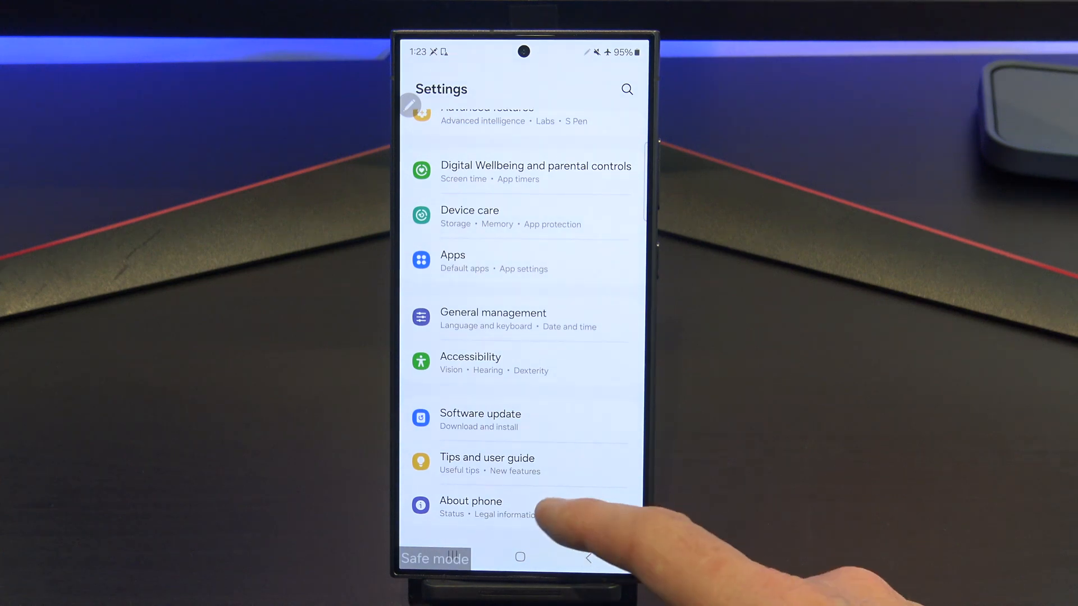
{"action": "left_click", "coordinate": [471, 507]}
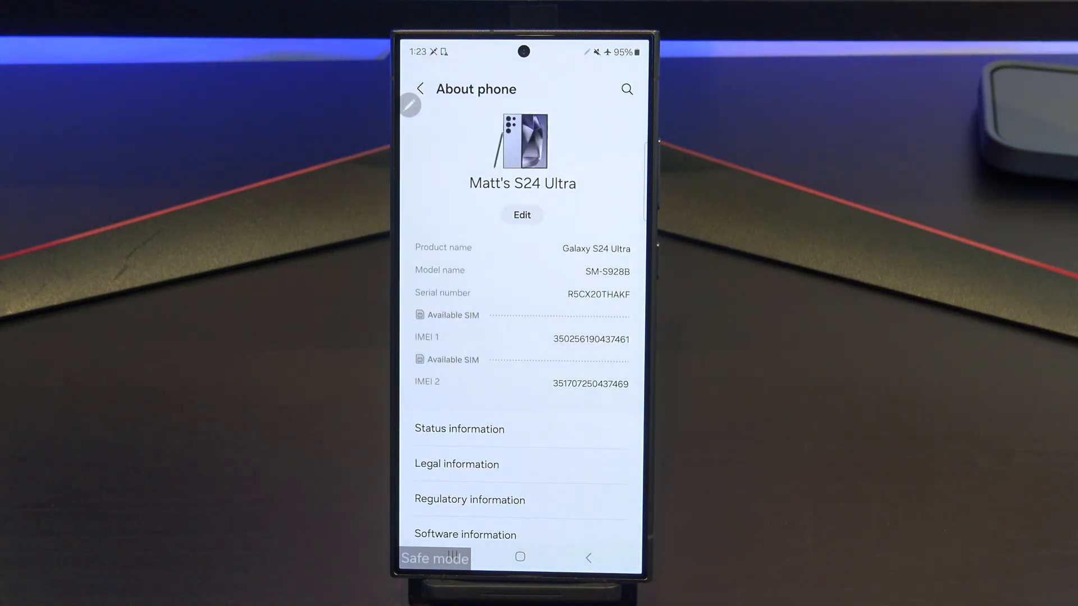
{"action": "scroll", "scroll_direction": "down", "scroll_amount": 3}
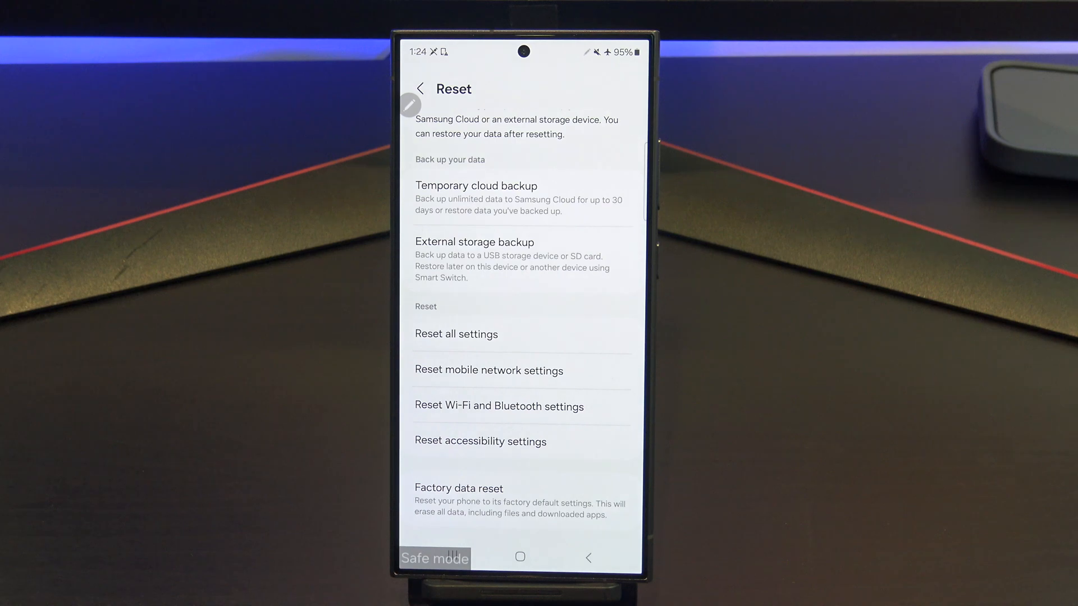
Step: Choose Factory data reset and tap Reset to reach the Delete all confirmation
{"action": "left_click", "coordinate": [522, 501]}
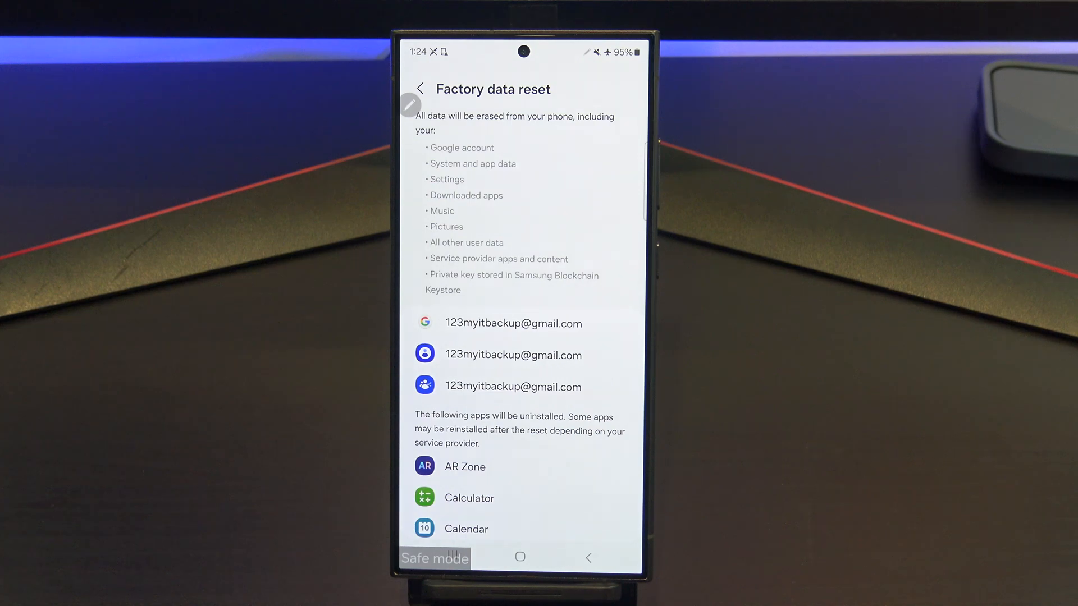
{"action": "scroll", "scroll_direction": "down", "scroll_amount": 3}
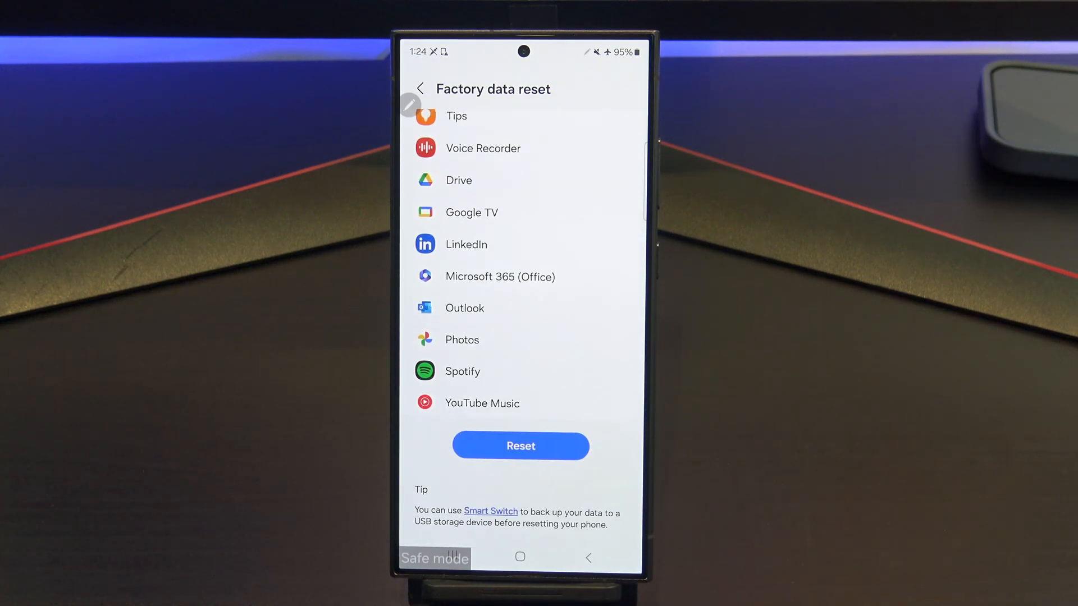
{"action": "left_click", "coordinate": [521, 445]}
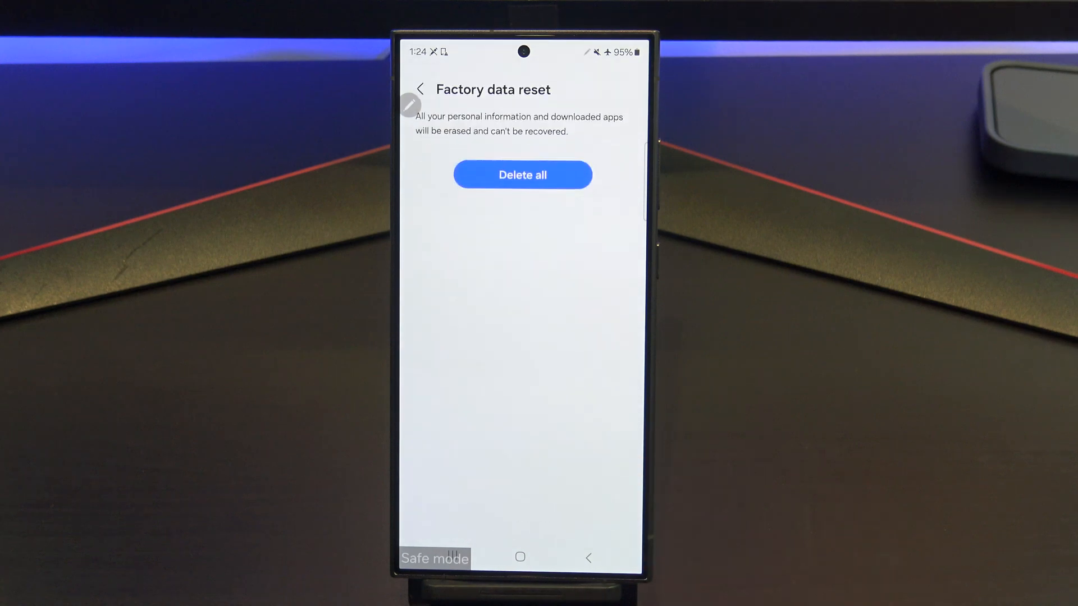